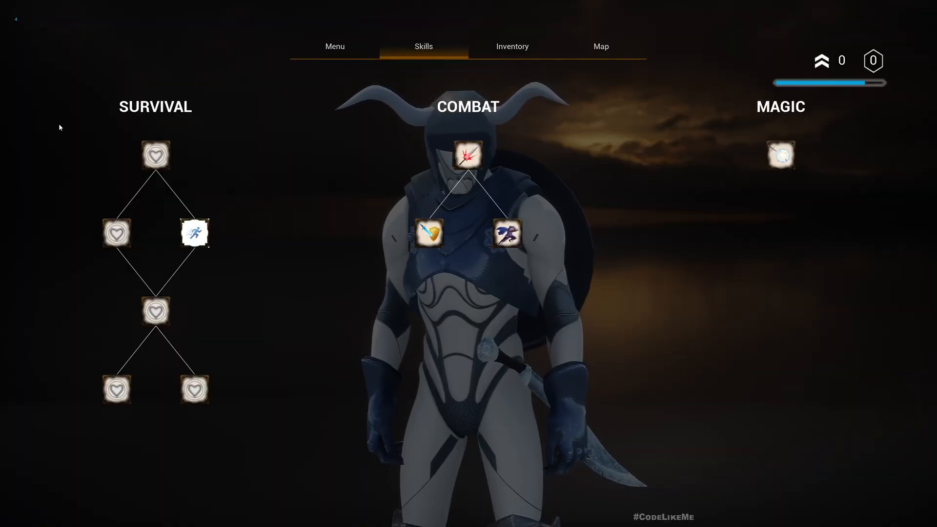
{"action": "mouse_move", "coordinate": [325, 309]}
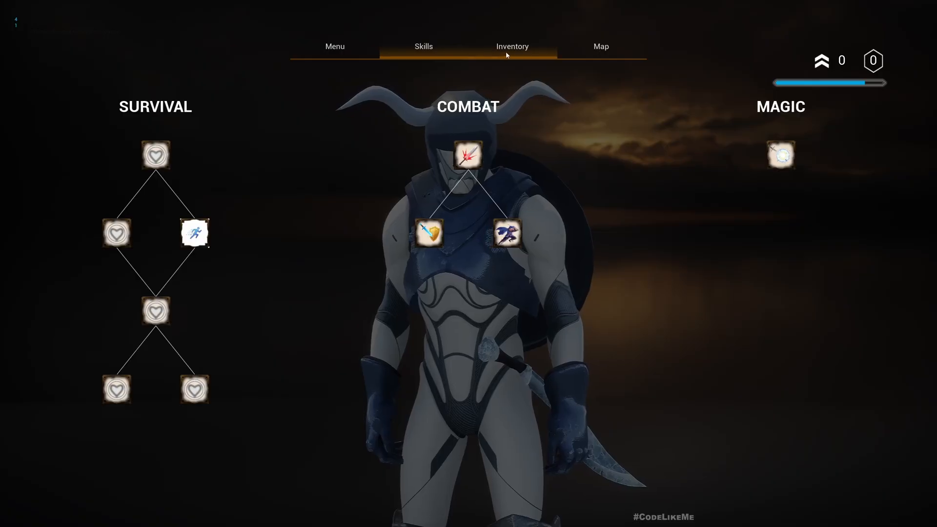
Show the Patreon creator page's recent posts, then bring the YouTube playlist tab forward.
{"action": "left_click", "coordinate": [423, 46]}
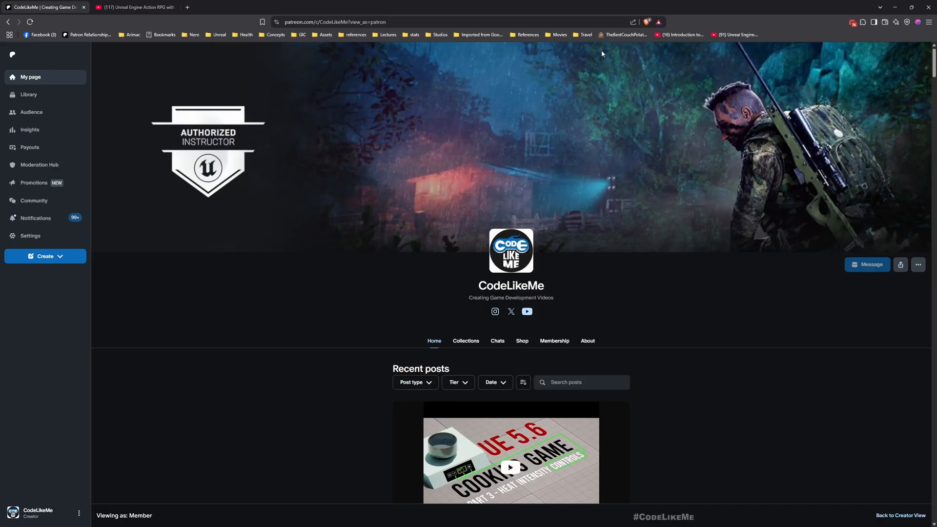
{"action": "scroll", "scroll_direction": "down", "scroll_amount": 3}
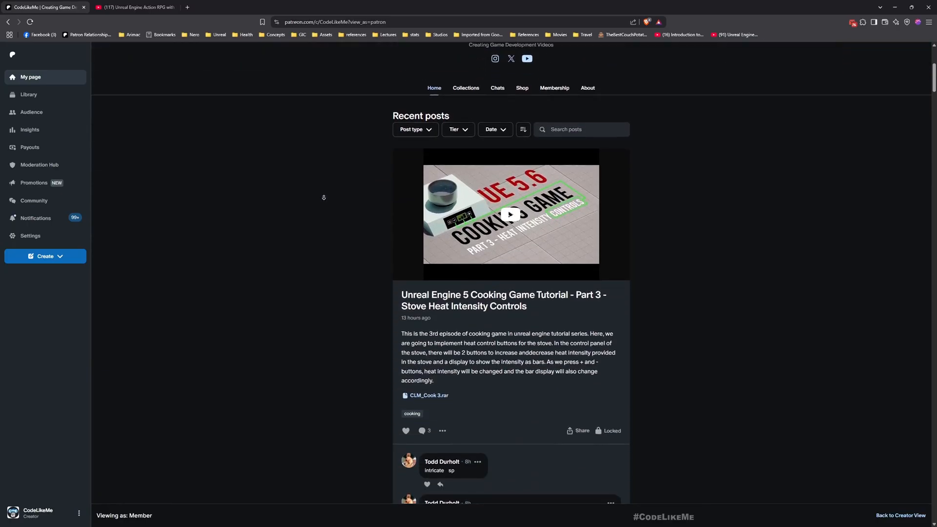
{"action": "left_click", "coordinate": [135, 7]}
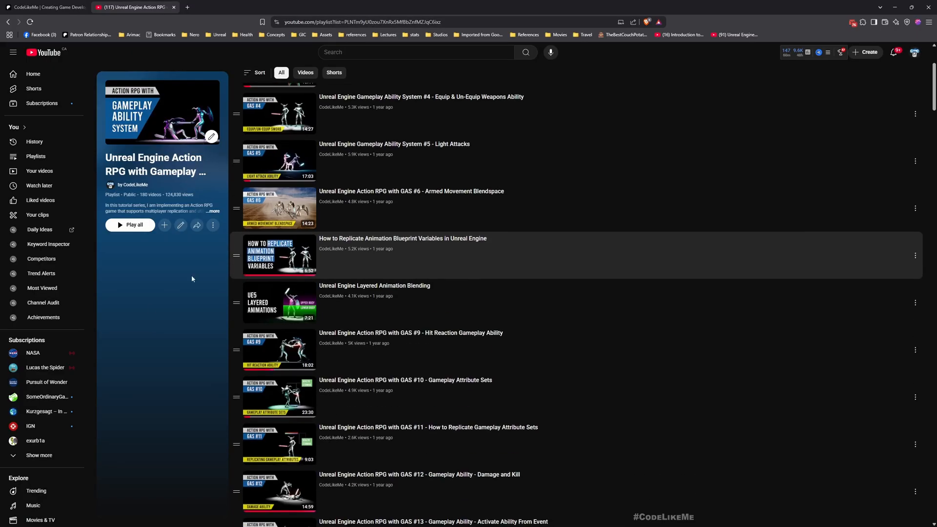
Scroll through the Unreal Engine action RPG playlist on YouTube.
{"action": "scroll", "scroll_direction": "down", "scroll_amount": 3}
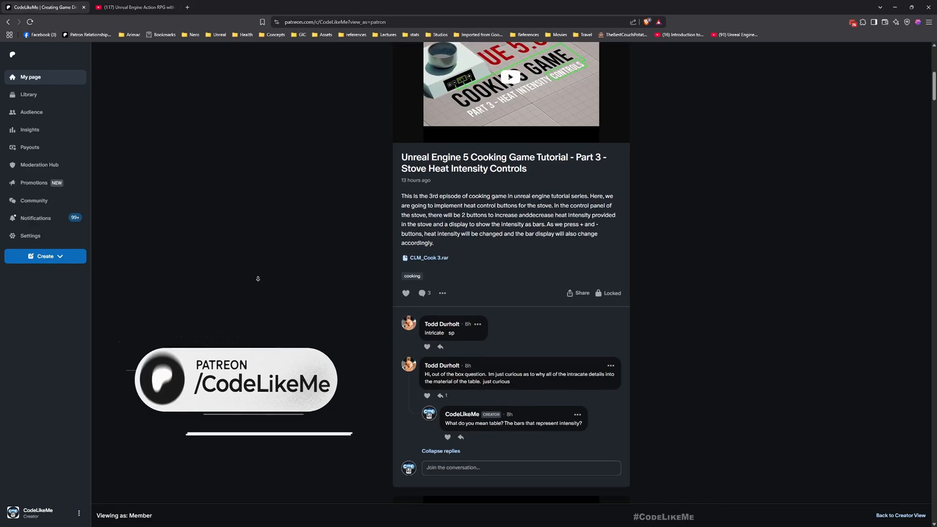
{"action": "scroll", "scroll_direction": "down", "scroll_amount": 3}
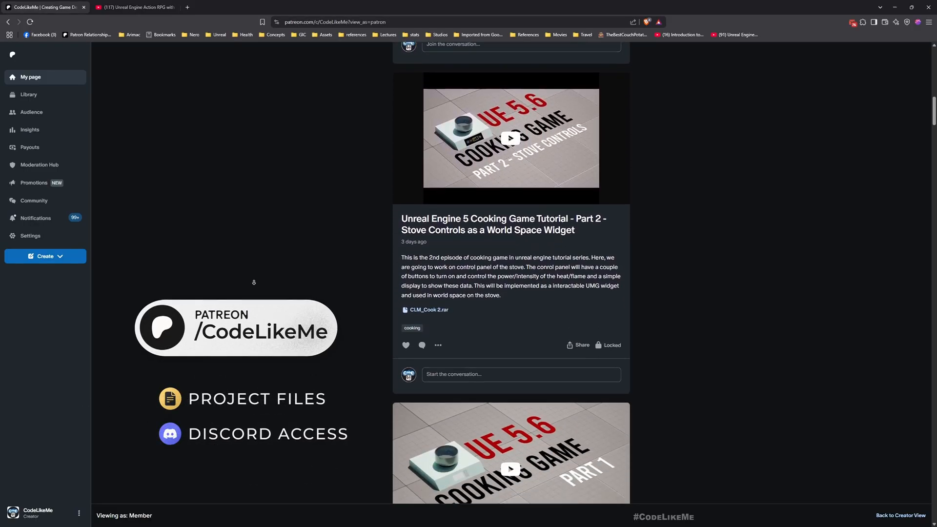
{"action": "scroll", "scroll_direction": "down", "scroll_amount": 3}
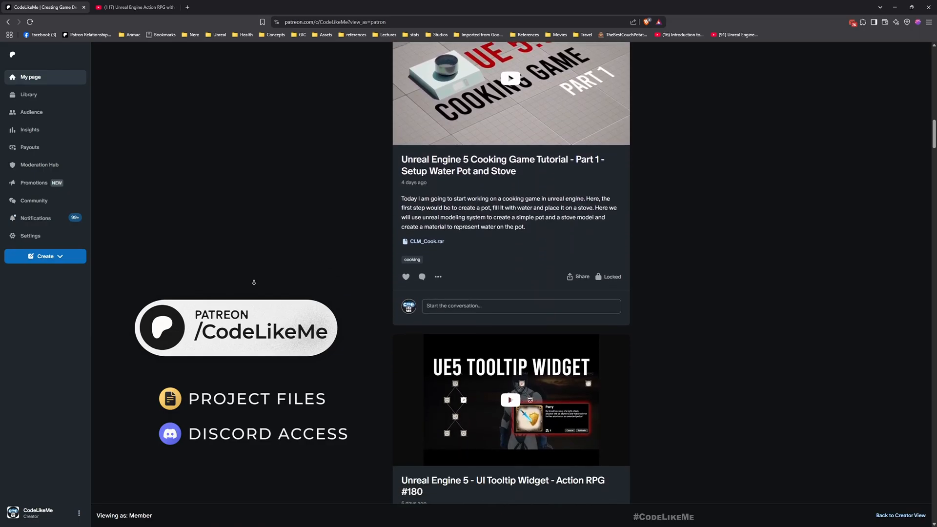
{"action": "scroll", "scroll_direction": "down", "scroll_amount": 3}
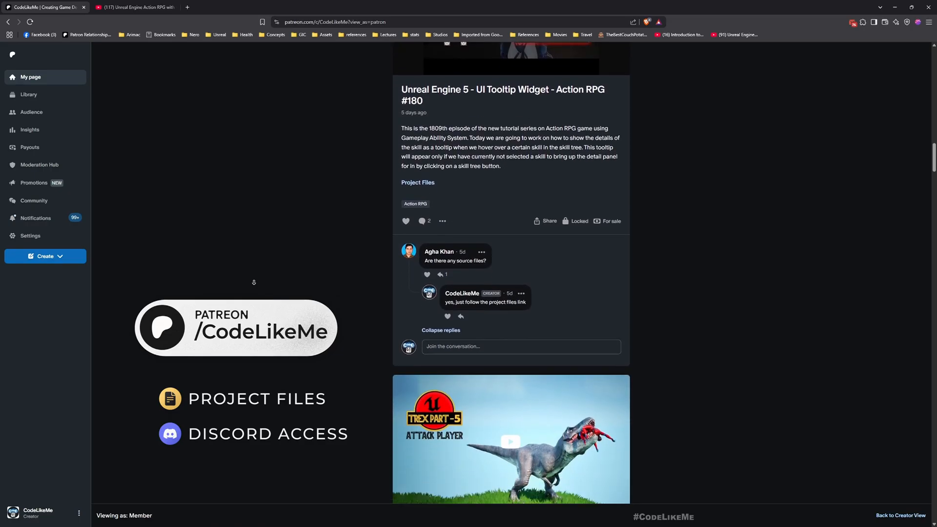
{"action": "scroll", "scroll_direction": "down", "scroll_amount": 3}
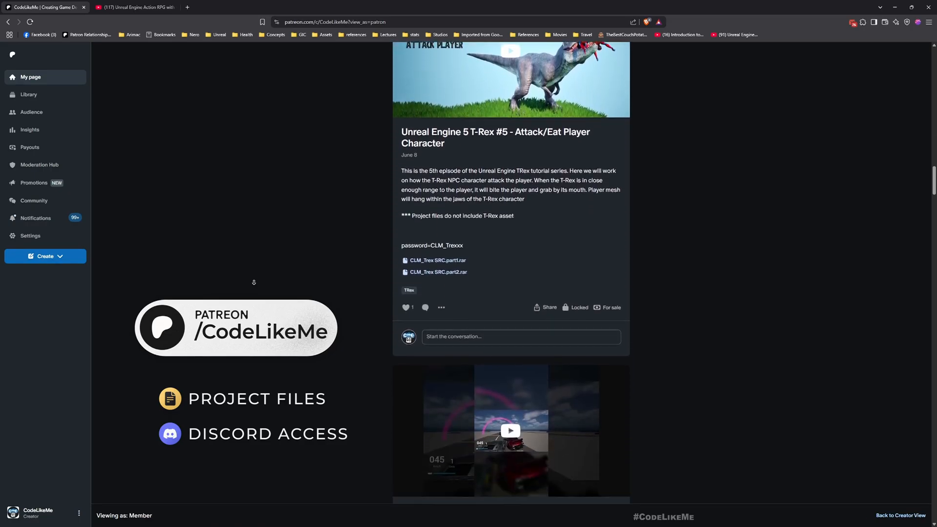
{"action": "scroll", "scroll_direction": "down", "scroll_amount": 3}
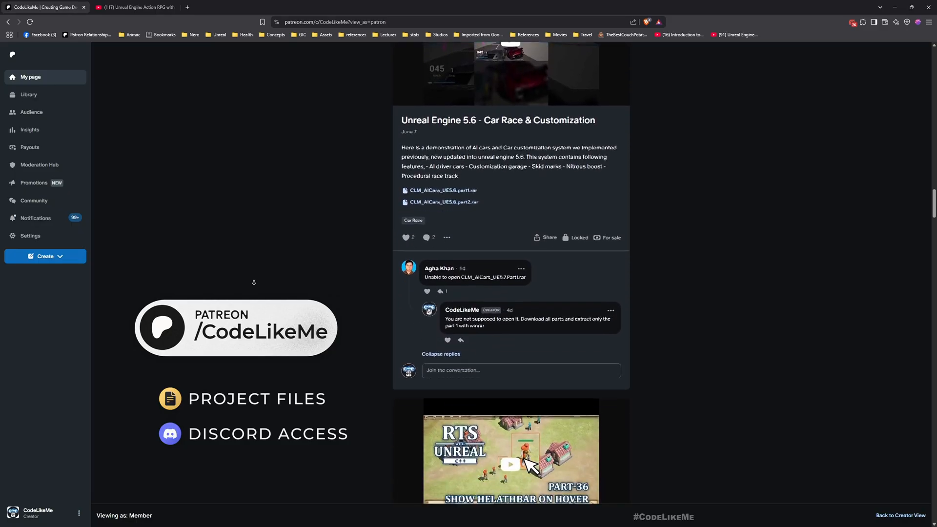
{"action": "scroll", "scroll_direction": "down", "scroll_amount": 3}
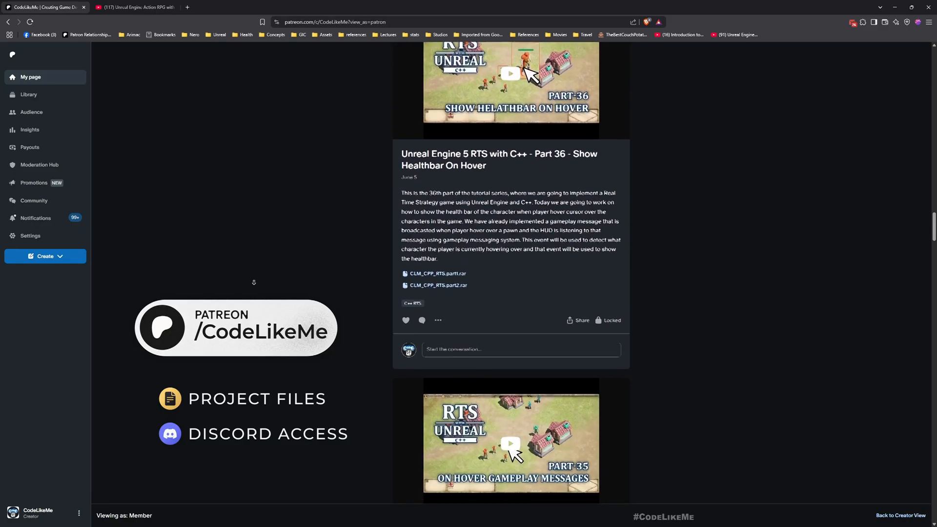
{"action": "scroll", "scroll_direction": "down", "scroll_amount": 3}
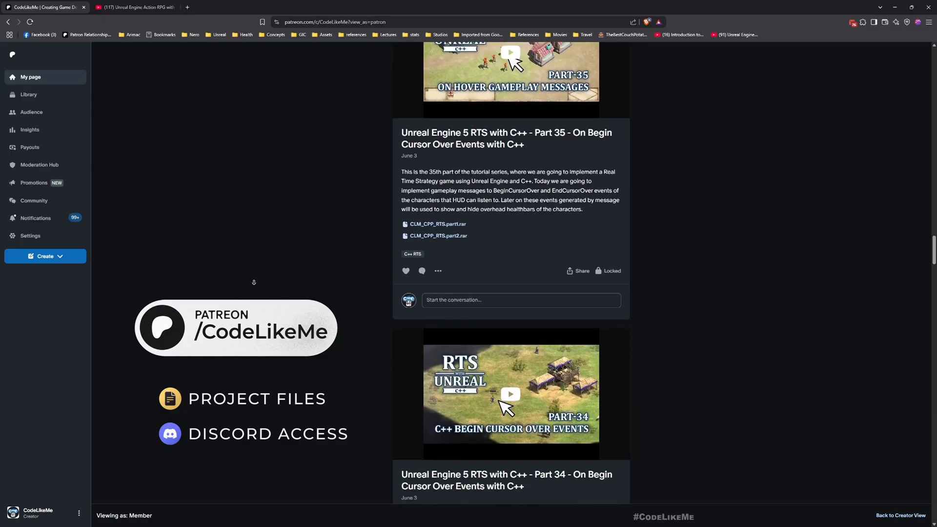
{"action": "scroll", "scroll_direction": "down", "scroll_amount": 3}
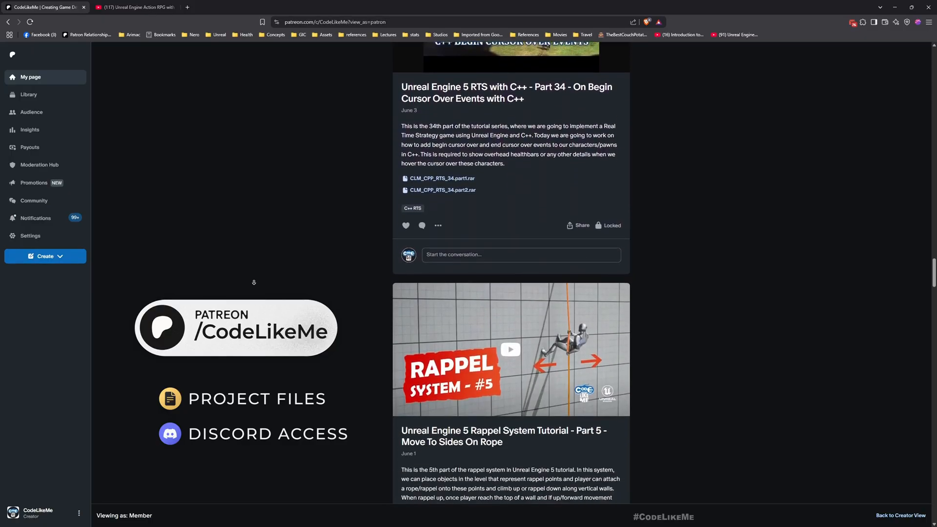
{"action": "scroll", "scroll_direction": "down", "scroll_amount": 3}
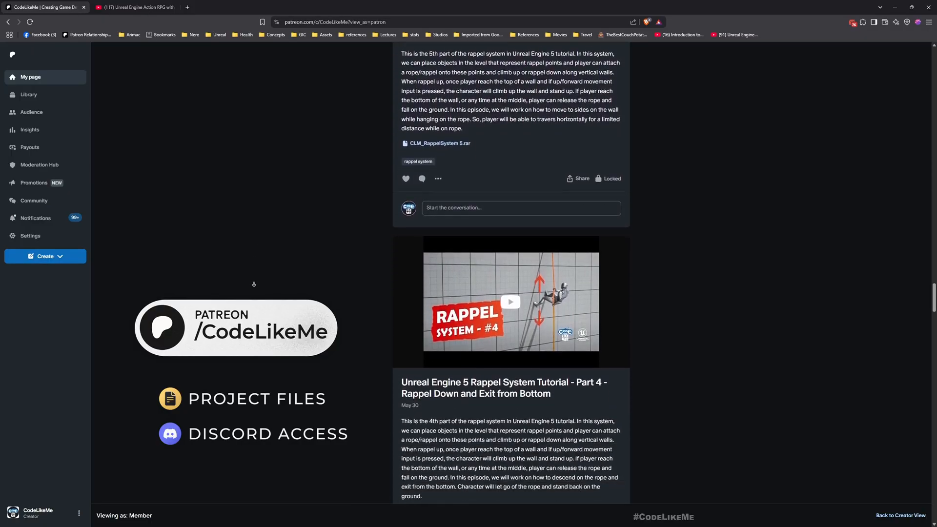
{"action": "scroll", "scroll_direction": "down", "scroll_amount": 3}
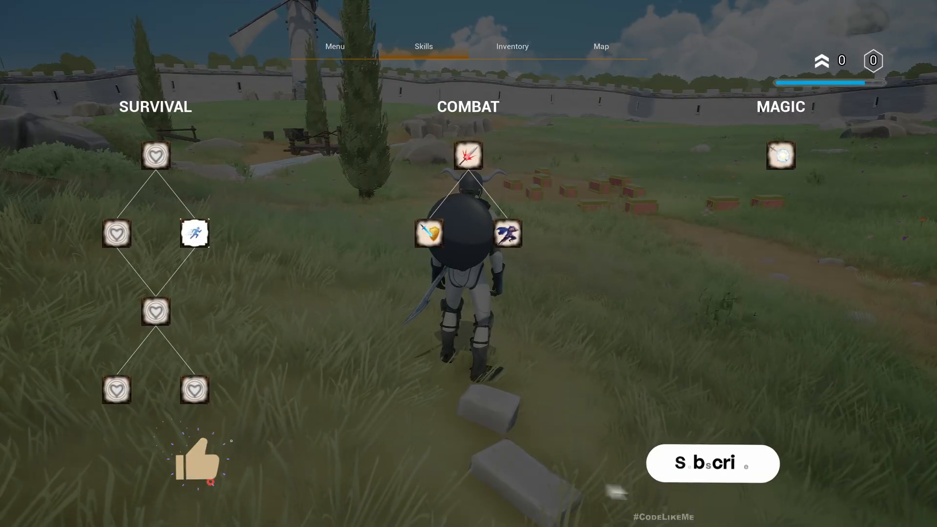
View the Heavy Attack skill details in the running game, then show the inventory equipment screen.
{"action": "left_click", "coordinate": [467, 156]}
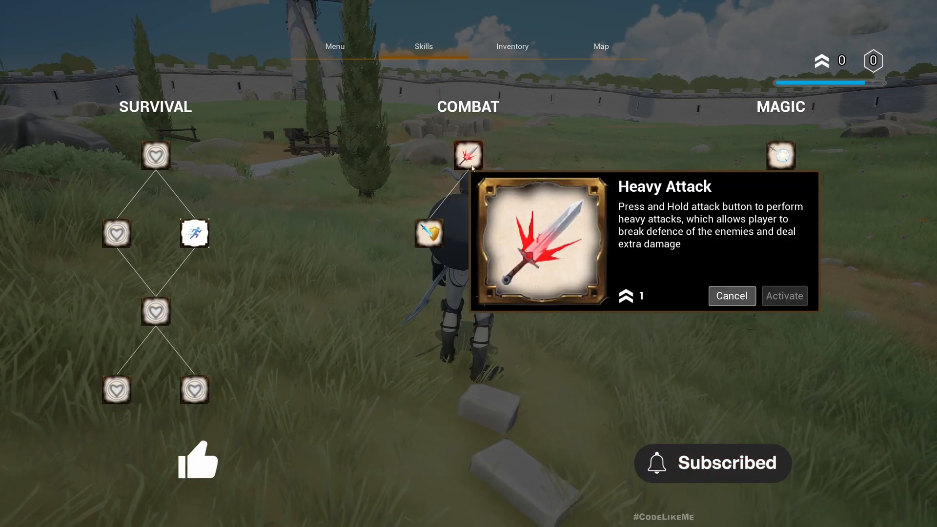
{"action": "left_click", "coordinate": [511, 46]}
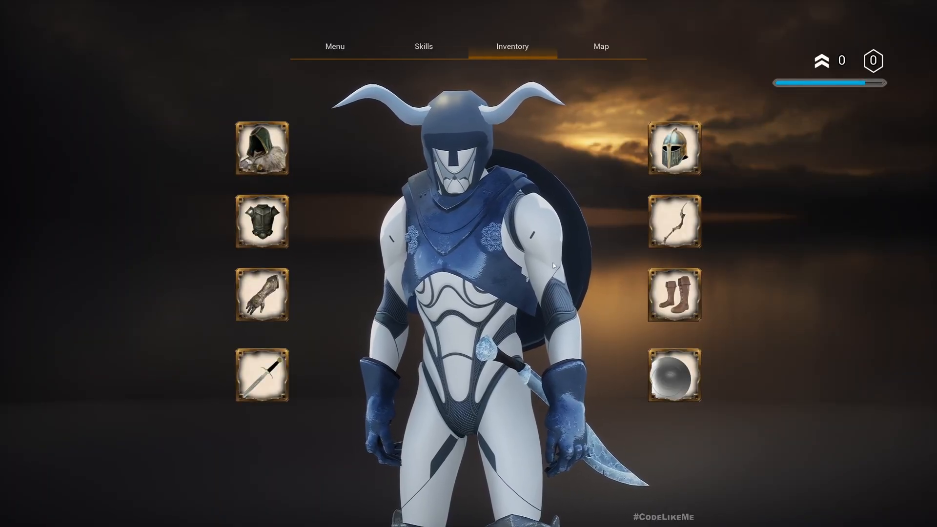
{"action": "left_click", "coordinate": [422, 47]}
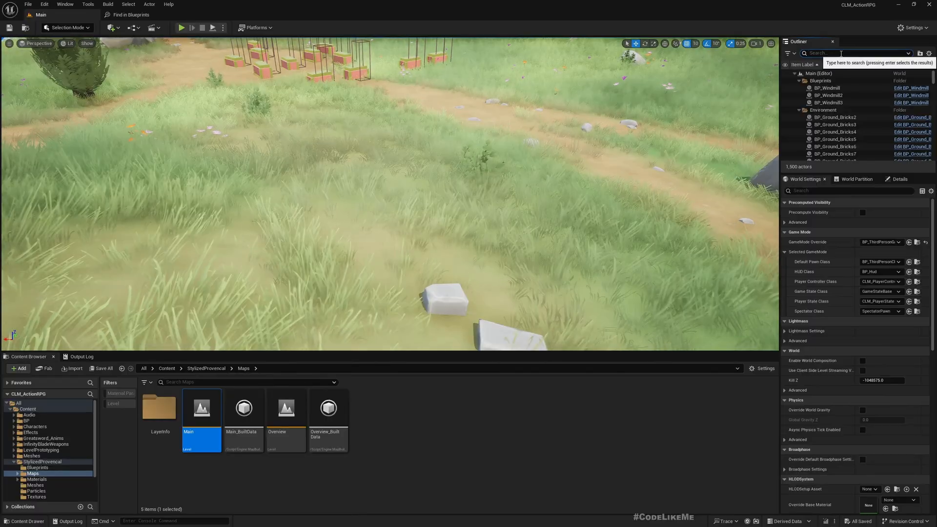
Open BP_Inventory from the Outliner search and browse to the input Actions folder.
{"action": "type", "text": "bp-"}
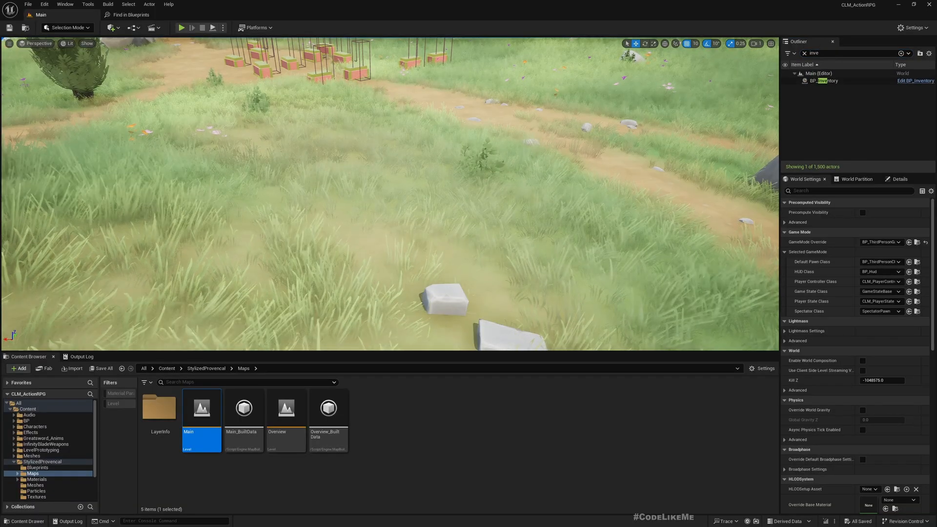
{"action": "left_click", "coordinate": [915, 80]}
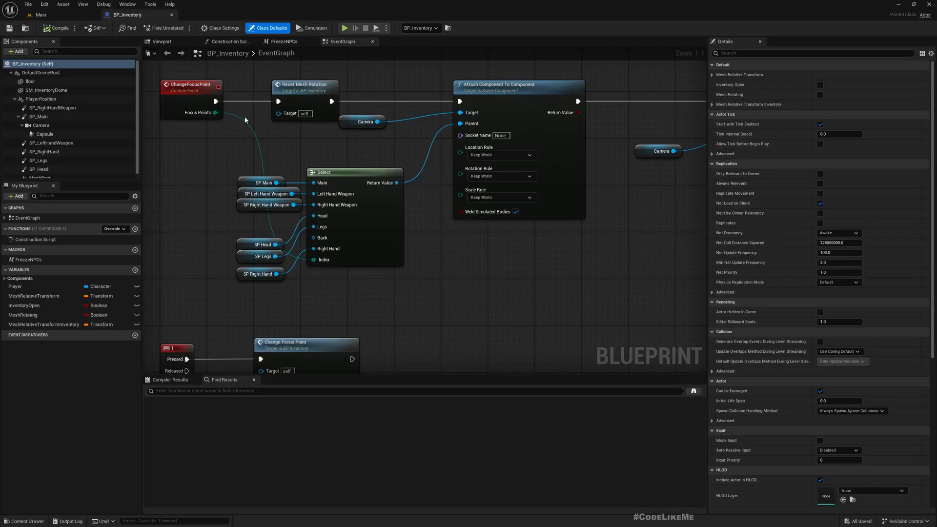
{"action": "scroll", "scroll_direction": "down", "scroll_amount": 3}
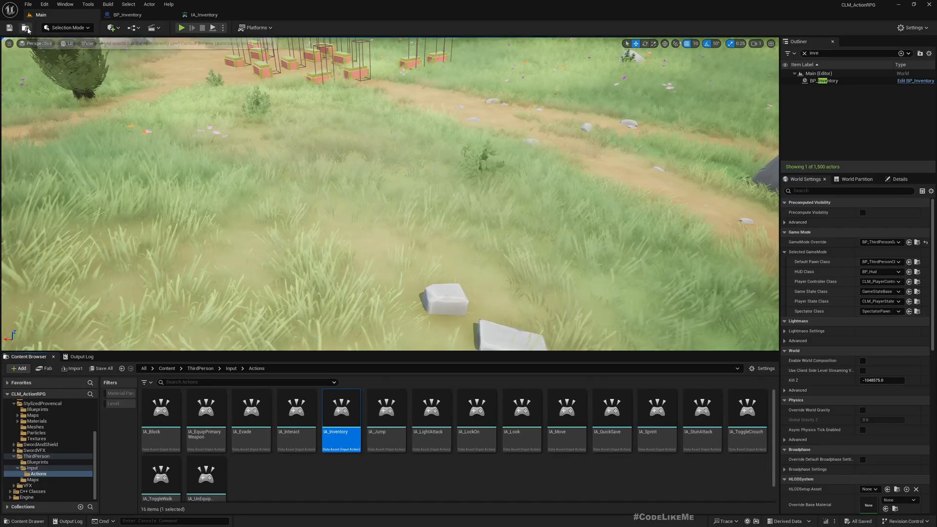
Duplicate IA_Inventory as a new input action named IA_SkillTree.
{"action": "left_click", "coordinate": [376, 466]}
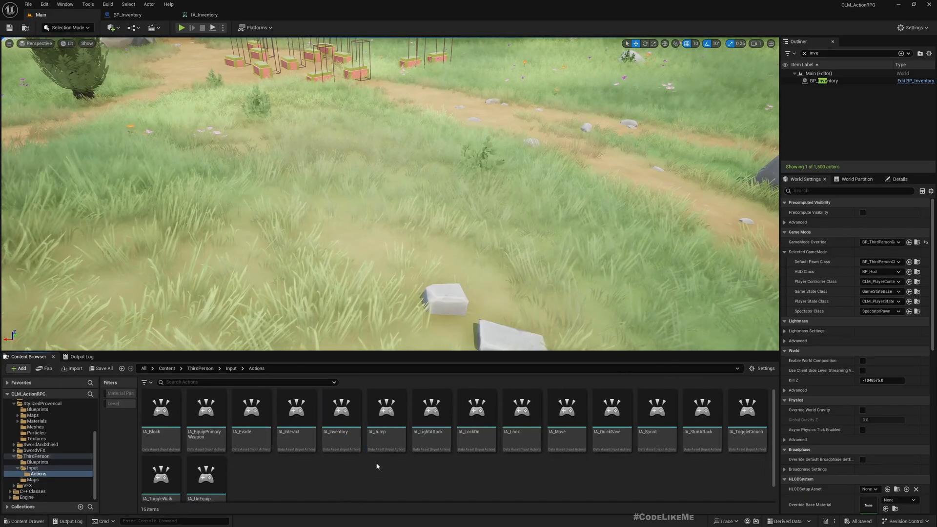
{"action": "left_click", "coordinate": [342, 409]}
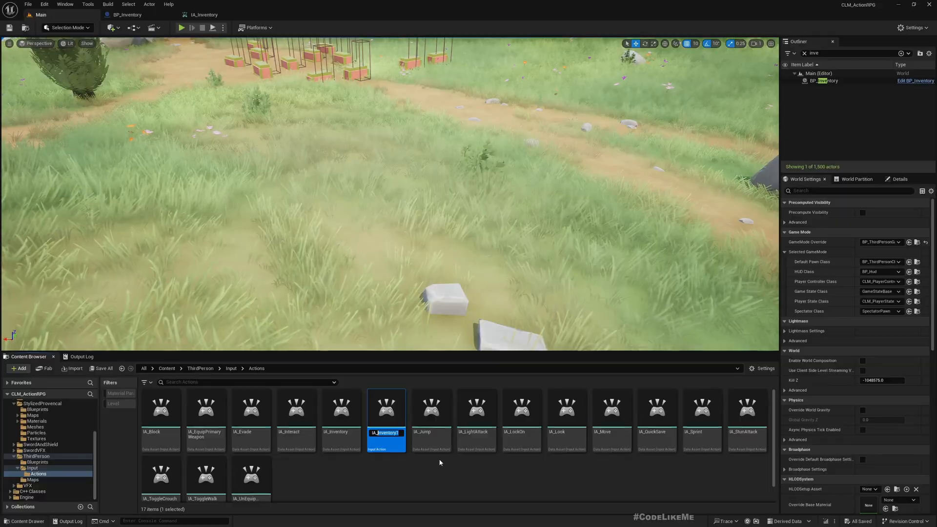
{"action": "type", "text": "IA_SkillTree"}
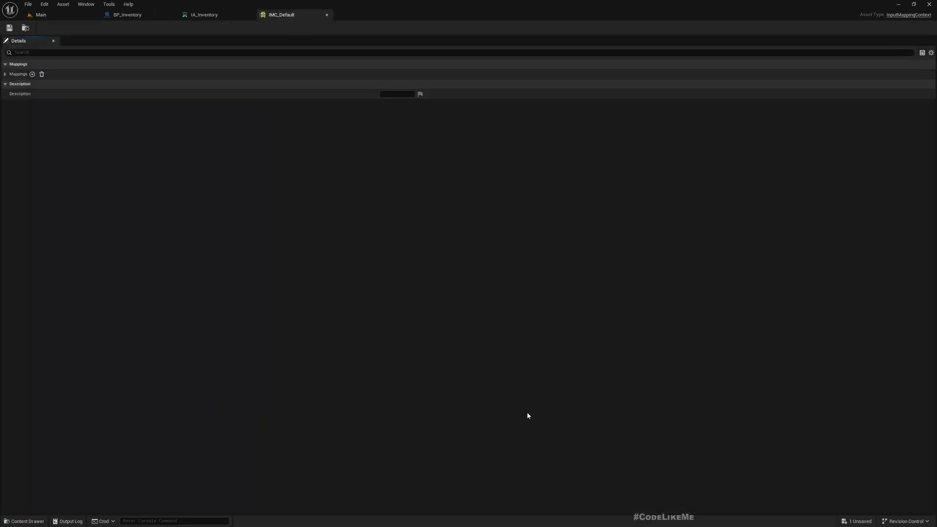
Add a new mapping to IMC_Default and assign IA_SkillTree to it.
{"action": "left_click", "coordinate": [5, 73]}
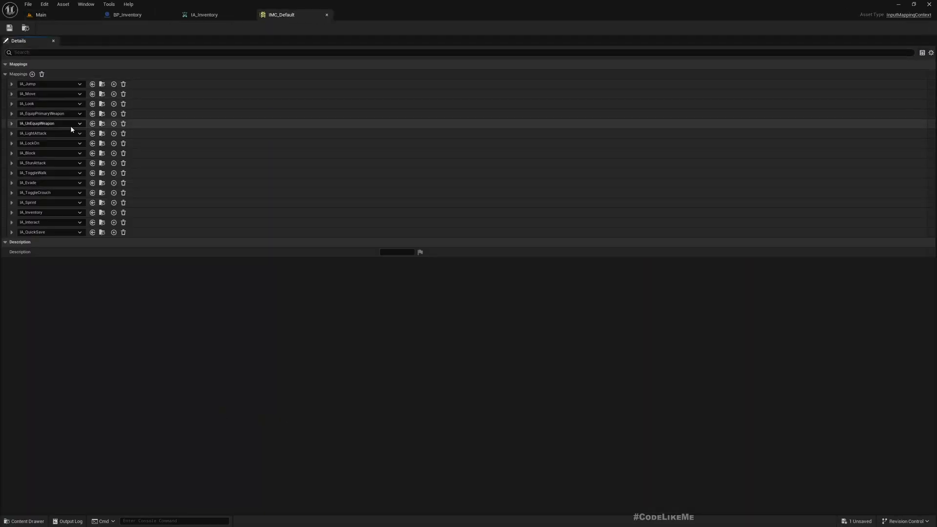
{"action": "mouse_move", "coordinate": [33, 74]}
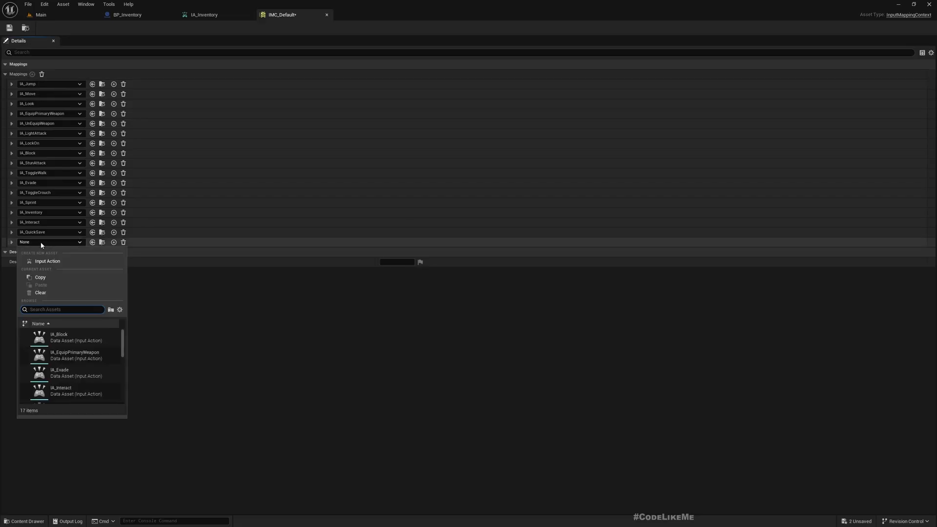
{"action": "type", "text": "skill"}
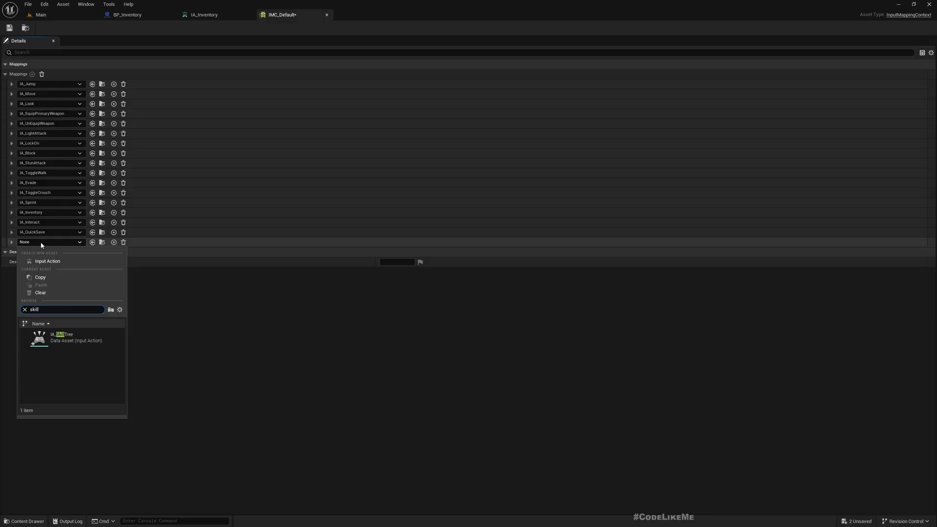
{"action": "left_click", "coordinate": [61, 337]}
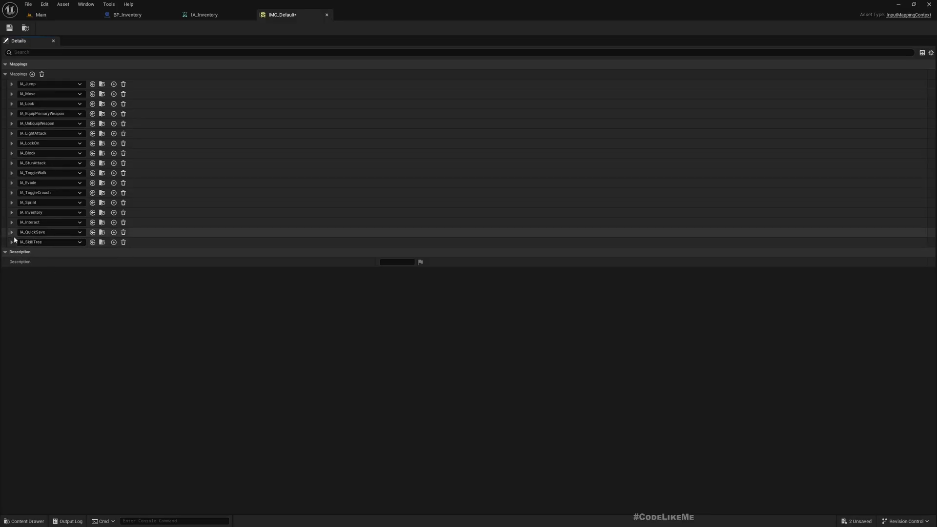
{"action": "left_click", "coordinate": [10, 242]}
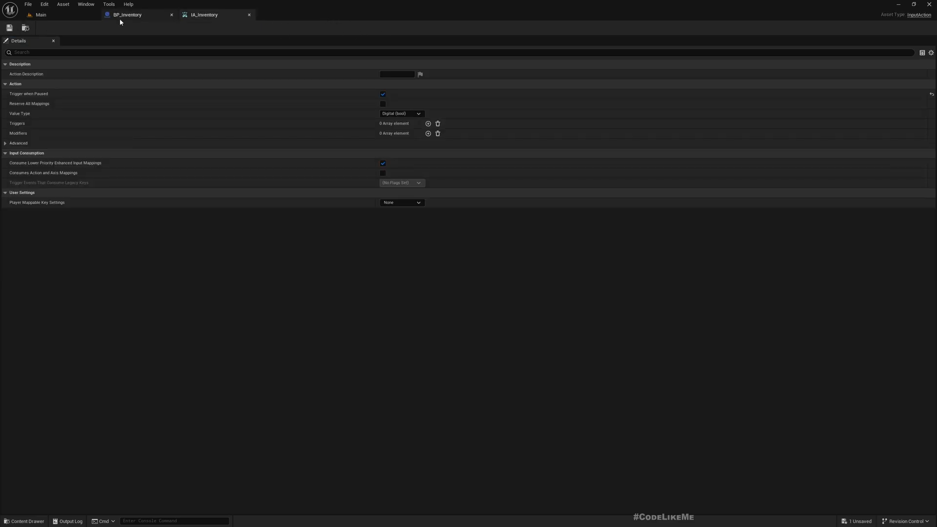
Open CLM_PlayerController and remove its K key event feeding the Flip Flop.
{"action": "left_click", "coordinate": [40, 15]}
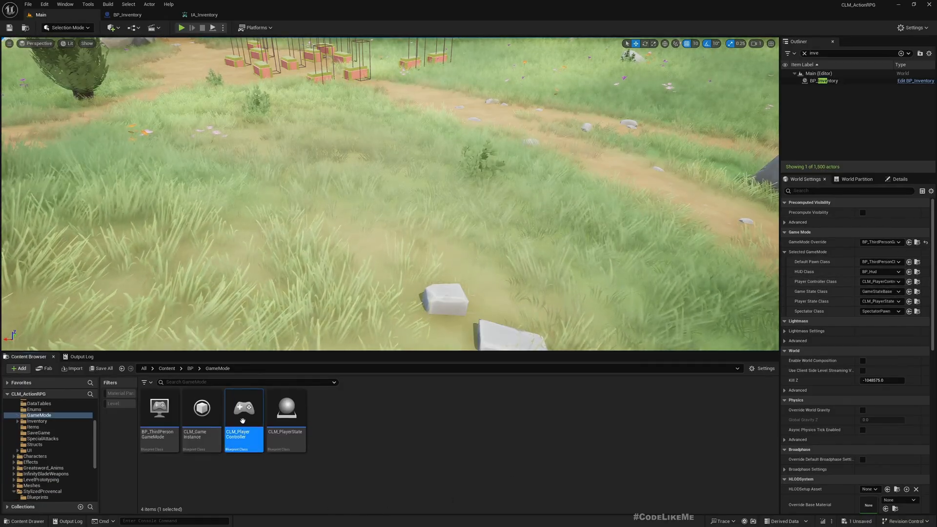
{"action": "double_click", "coordinate": [243, 408]}
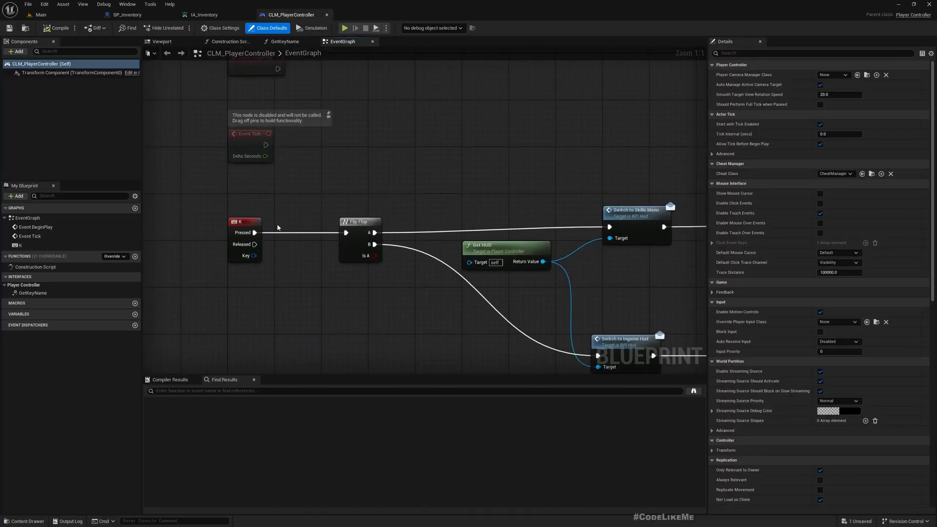
{"action": "scroll", "scroll_direction": "down", "scroll_amount": 3}
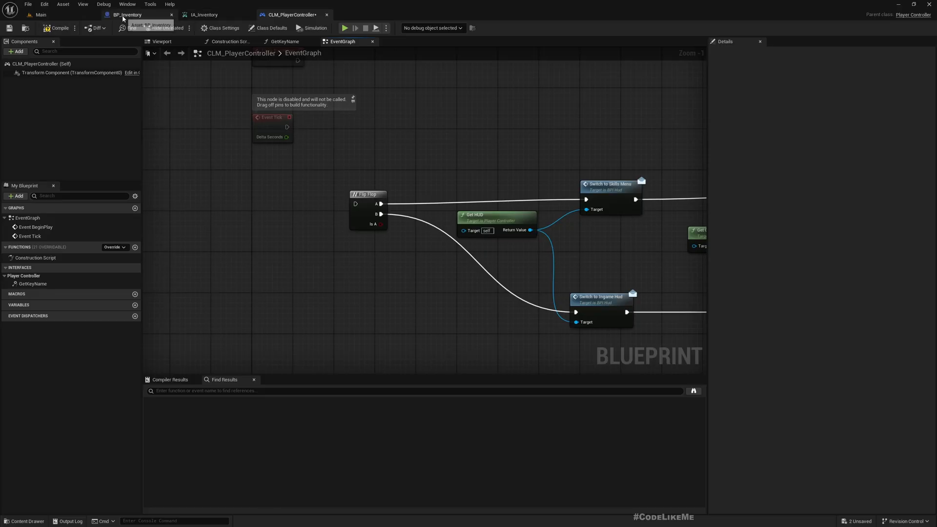
Close the IA_Inventory editor and return to BP_Inventory's Event Graph.
{"action": "left_click", "coordinate": [127, 15]}
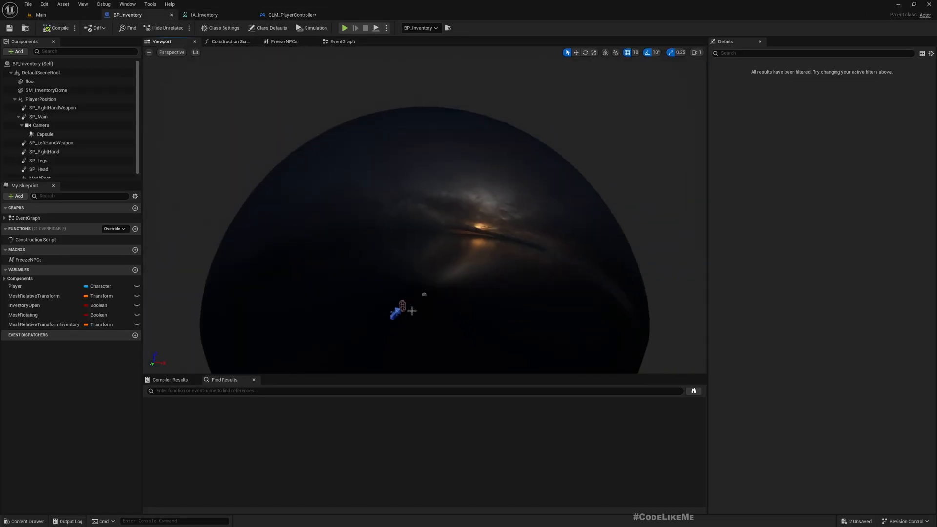
{"action": "mouse_move", "coordinate": [547, 365]}
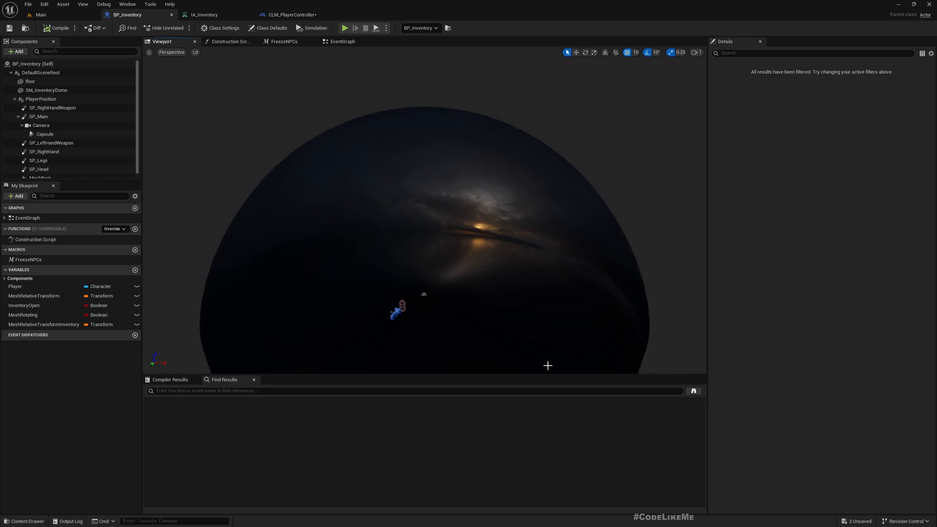
{"action": "mouse_move", "coordinate": [205, 53]}
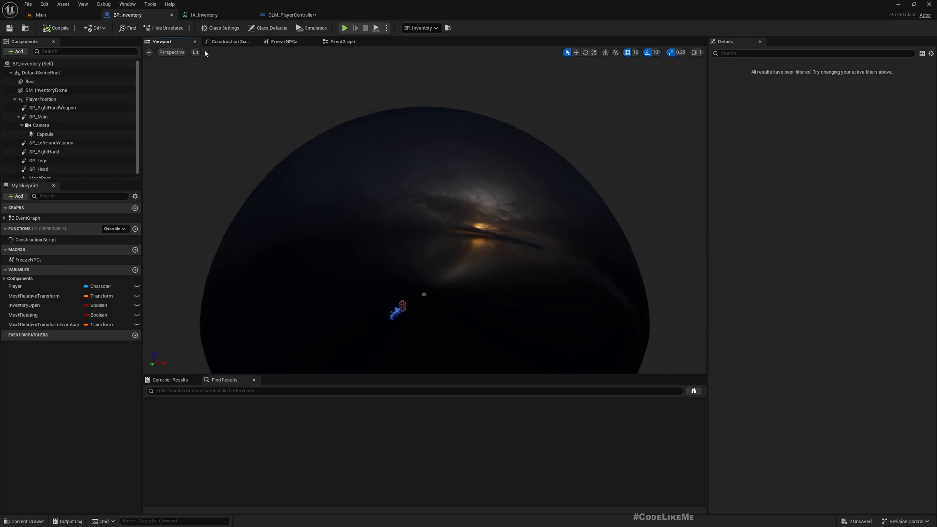
{"action": "left_click", "coordinate": [205, 14]}
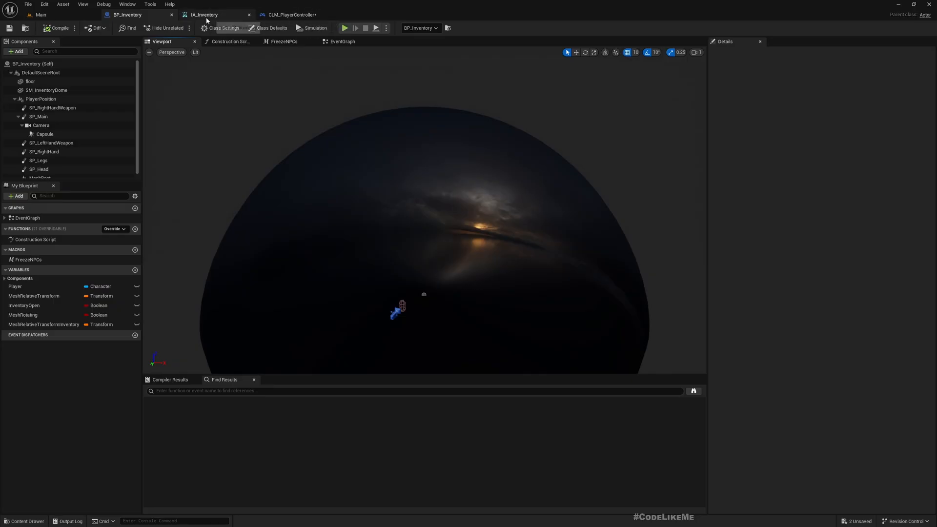
{"action": "left_click", "coordinate": [292, 15]}
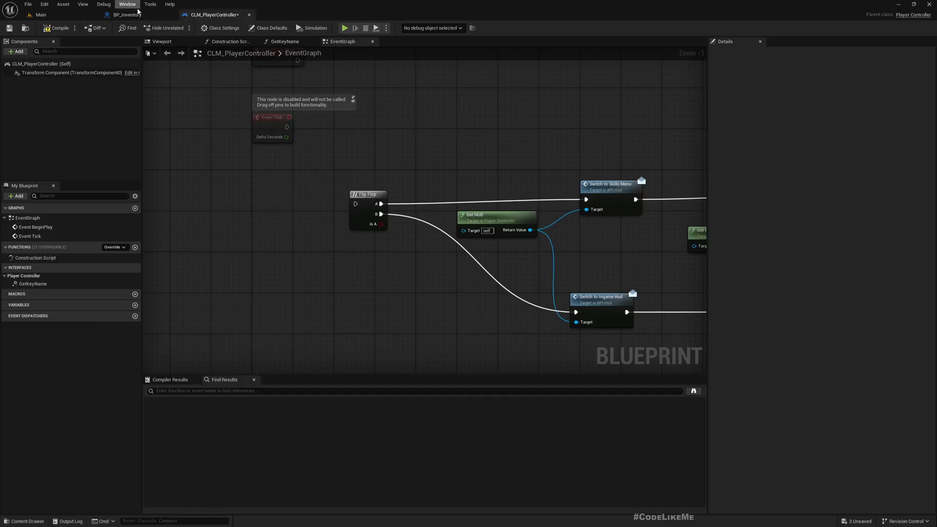
{"action": "left_click", "coordinate": [126, 15]}
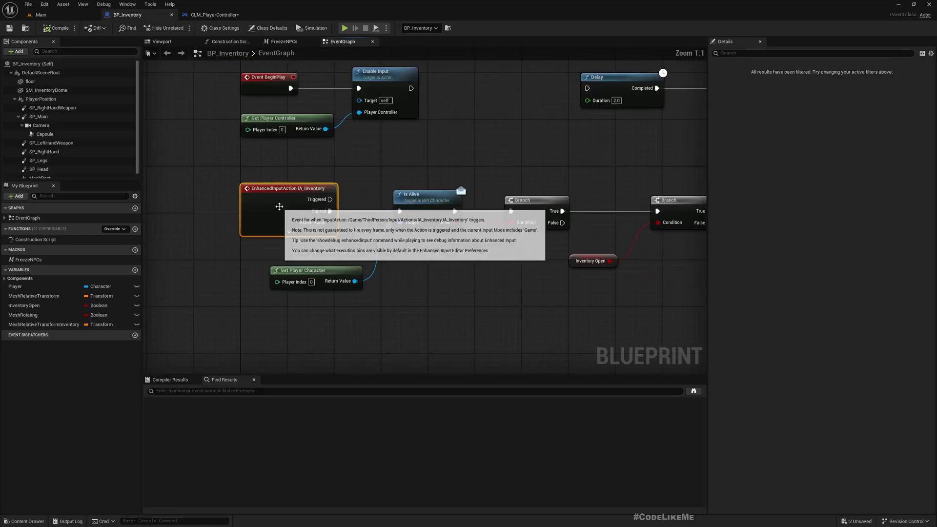
Add an IA_SkillTree input action event below IA_Inventory with all its pins shown.
{"action": "scroll", "scroll_direction": "down", "scroll_amount": 3}
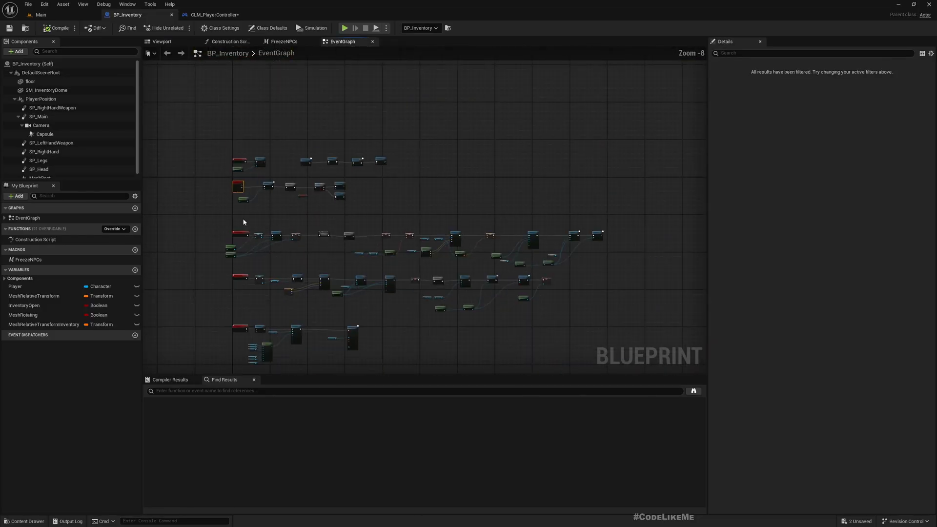
{"action": "scroll", "scroll_direction": "down", "scroll_amount": 3}
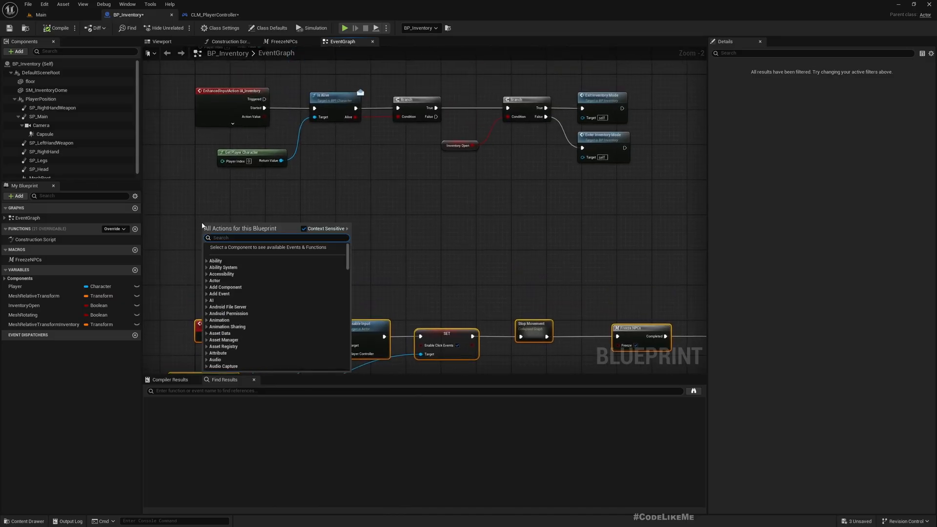
{"action": "type", "text": "IA"}
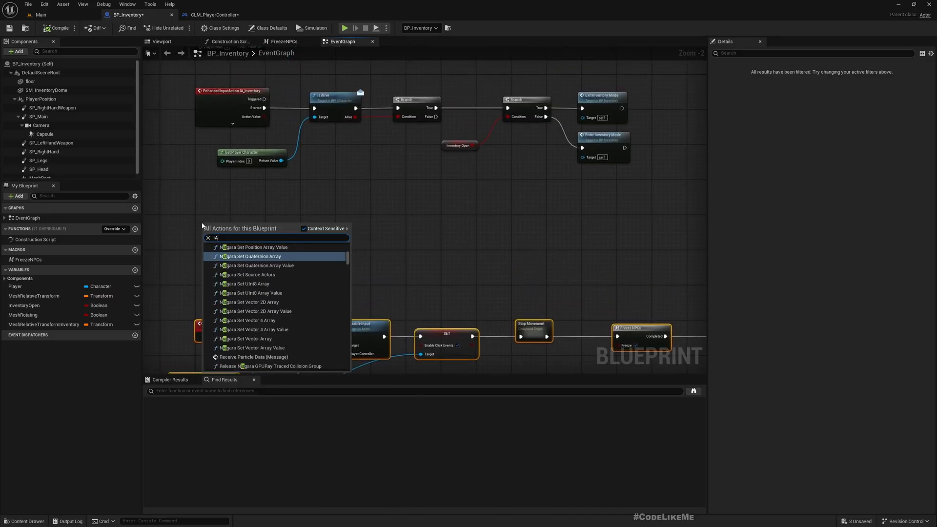
{"action": "left_click", "coordinate": [253, 247]}
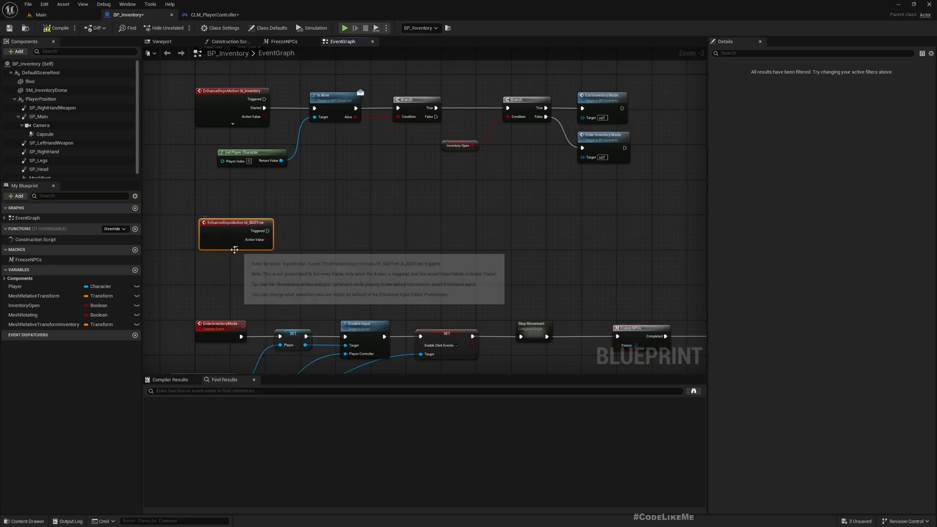
{"action": "left_click", "coordinate": [233, 251]}
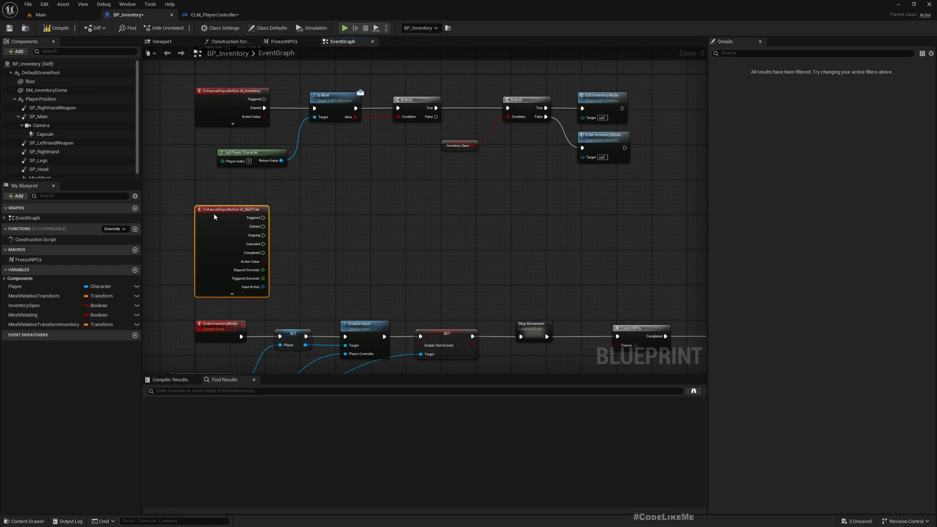
Rename the EnterInventoryMode custom event to EnterPauseMode and ExitInventoryMode to ExitPauseMode.
{"action": "left_click_drag", "start_coordinate": [263, 231], "coordinate": [336, 235]}
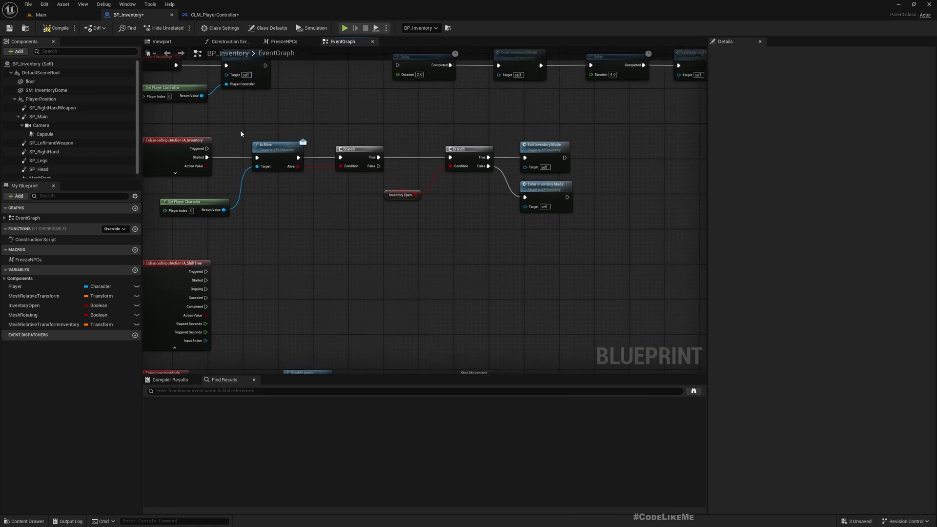
{"action": "left_click", "coordinate": [401, 194]}
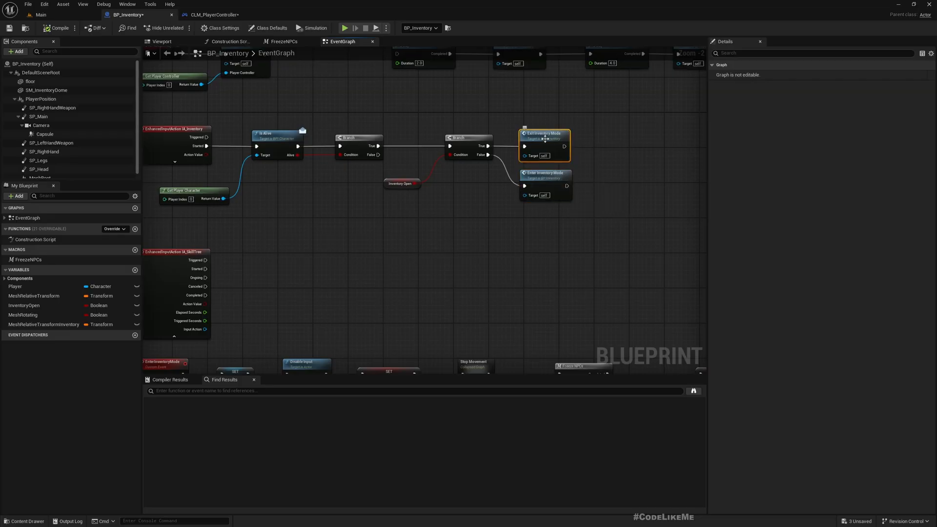
{"action": "scroll", "scroll_direction": "down", "scroll_amount": 3}
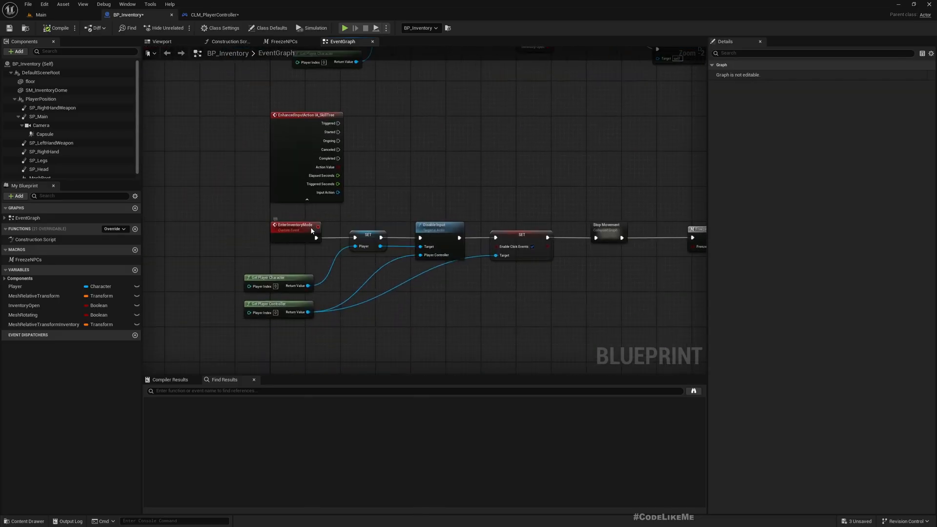
{"action": "left_click", "coordinate": [294, 225]}
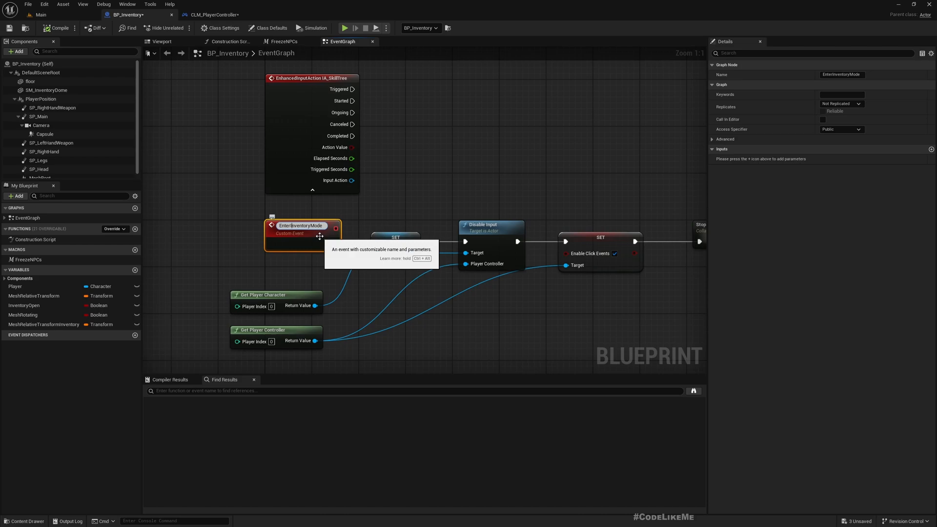
{"action": "double_click", "coordinate": [301, 225]}
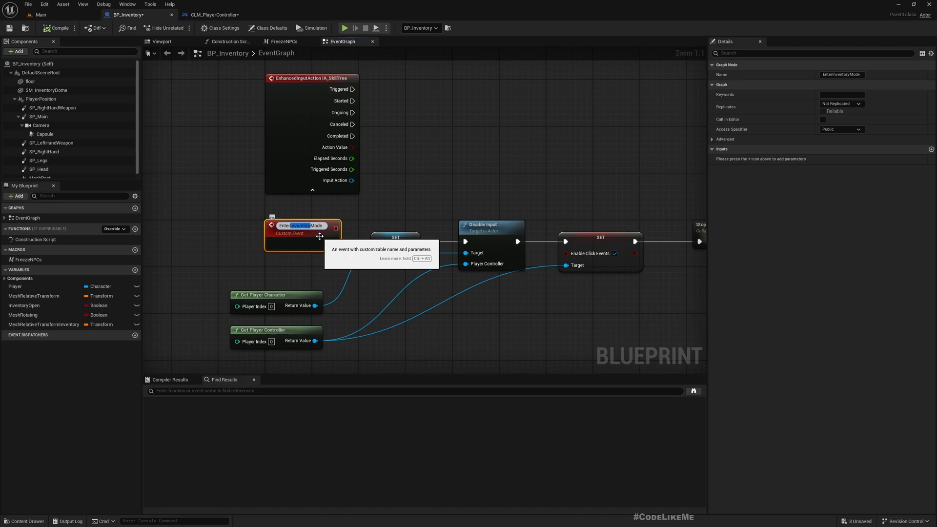
{"action": "type", "text": "EnterPauseMode"}
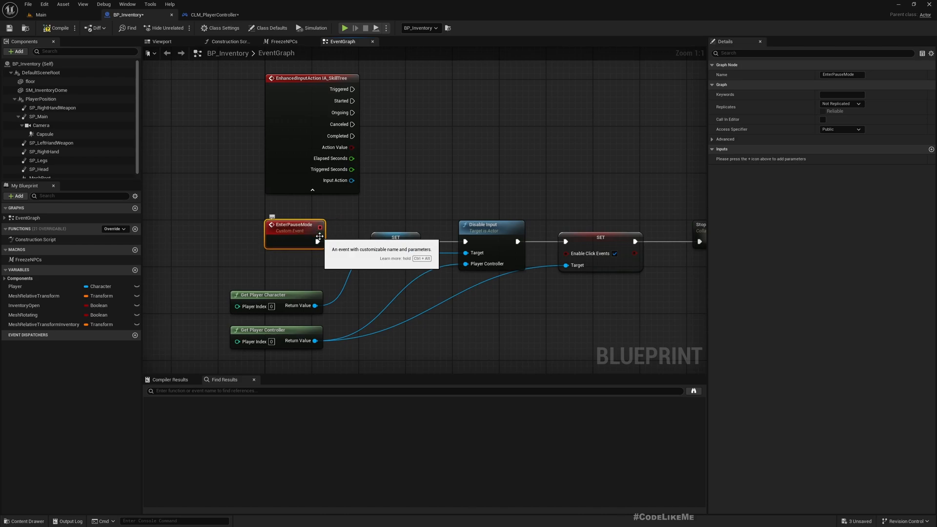
{"action": "scroll", "scroll_direction": "down", "scroll_amount": 3}
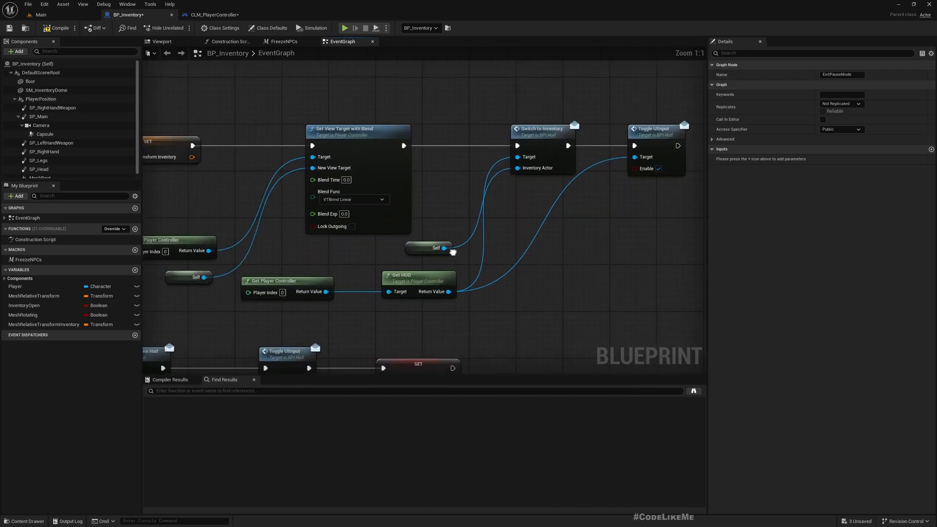
Paste Switch to Inventory with Get HUD, Get Player Controller and Self after Enter Pause Mode and wire it in.
{"action": "scroll", "scroll_direction": "down", "scroll_amount": 3}
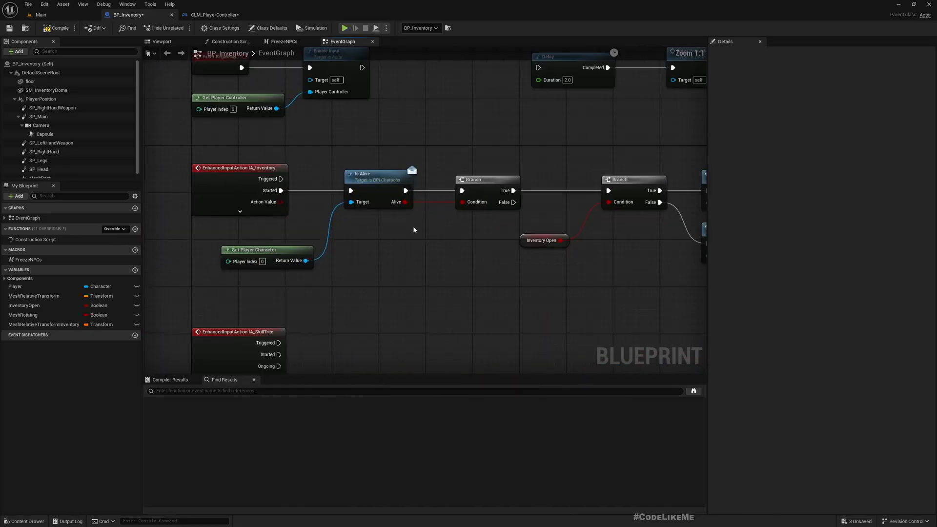
{"action": "scroll", "scroll_direction": "down", "scroll_amount": 3}
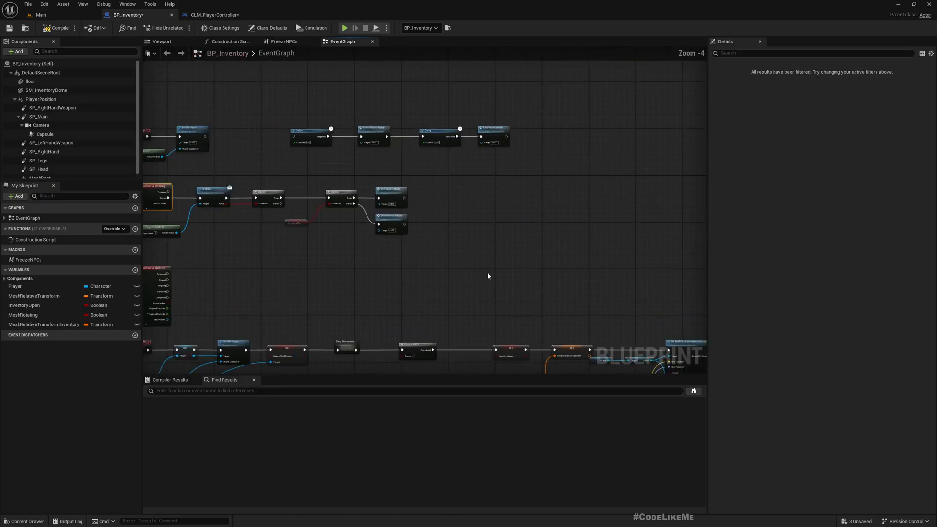
{"action": "scroll", "scroll_direction": "up", "scroll_amount": 3}
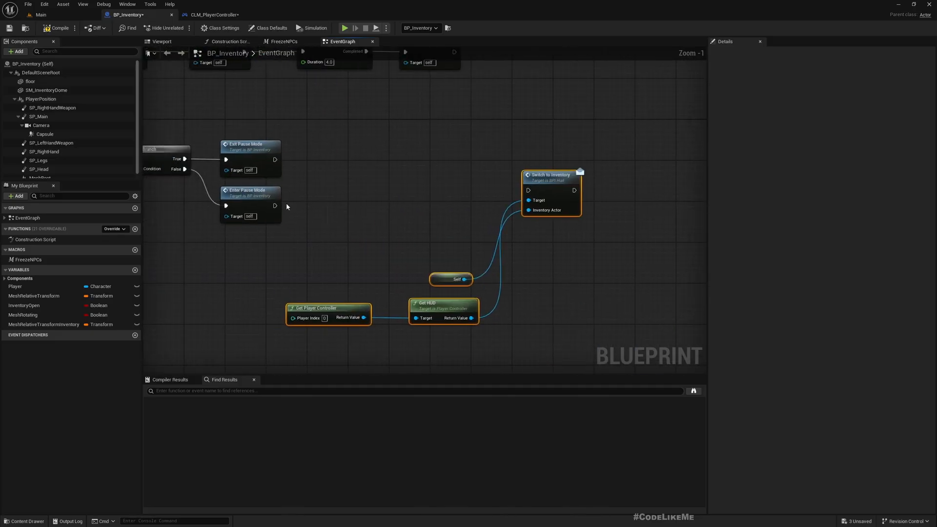
{"action": "left_click_drag", "start_coordinate": [275, 206], "coordinate": [528, 190]}
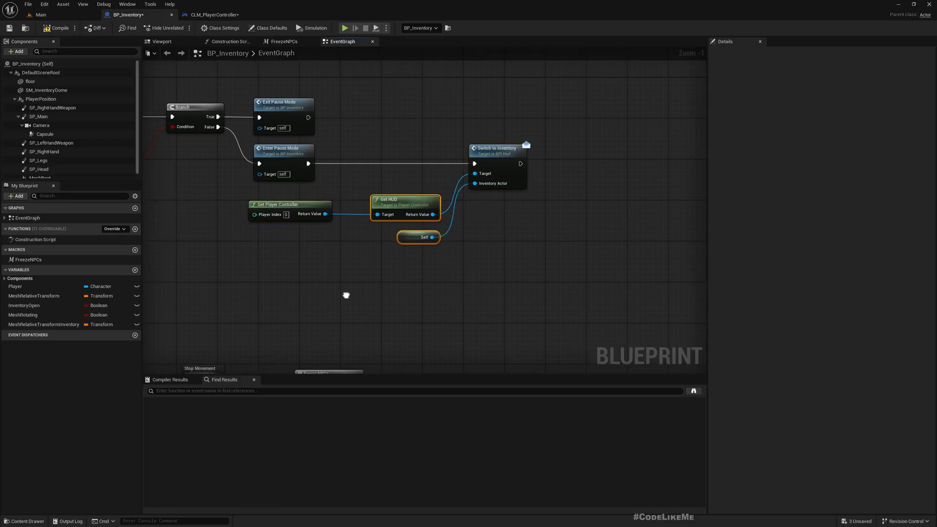
{"action": "left_click", "coordinate": [40, 15]}
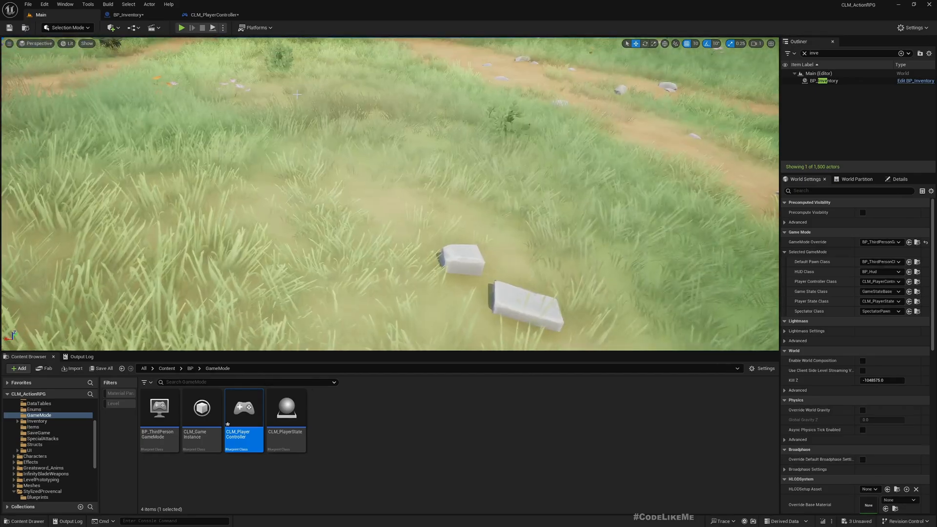
{"action": "left_click", "coordinate": [182, 27]}
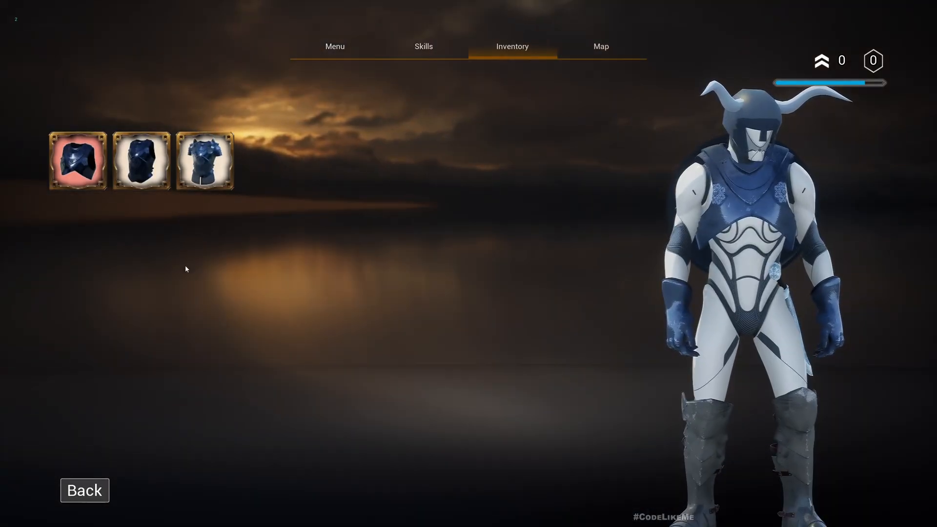
{"action": "left_click", "coordinate": [84, 490]}
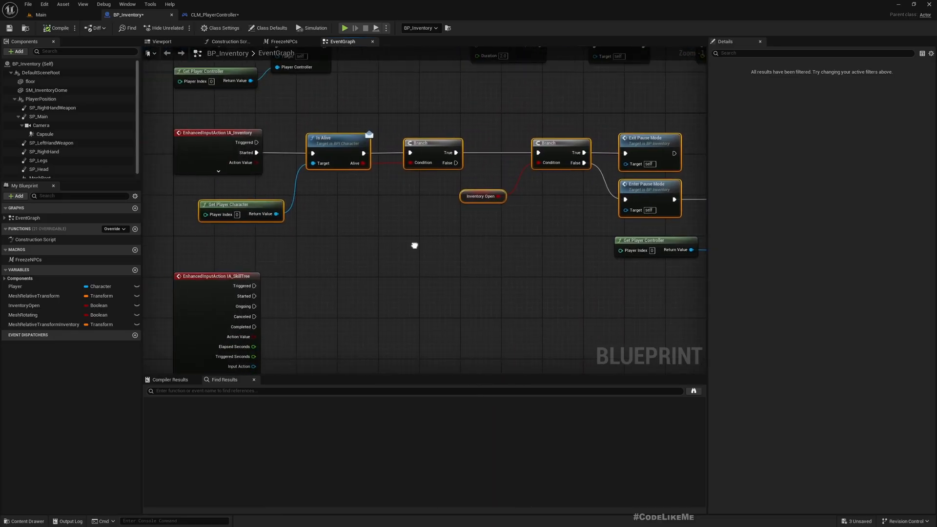
Rename the InventoryOpen boolean variable to InPauseMode.
{"action": "left_click", "coordinate": [482, 197]}
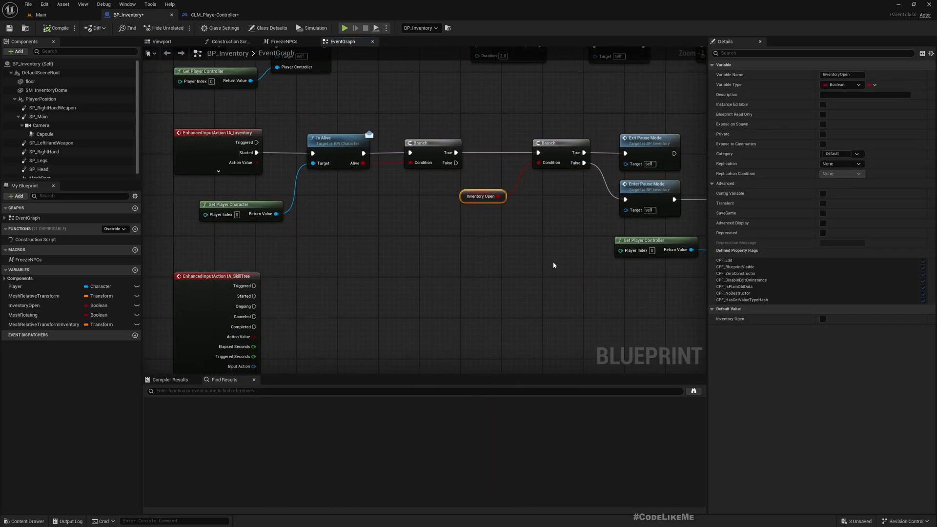
{"action": "left_click", "coordinate": [23, 305]}
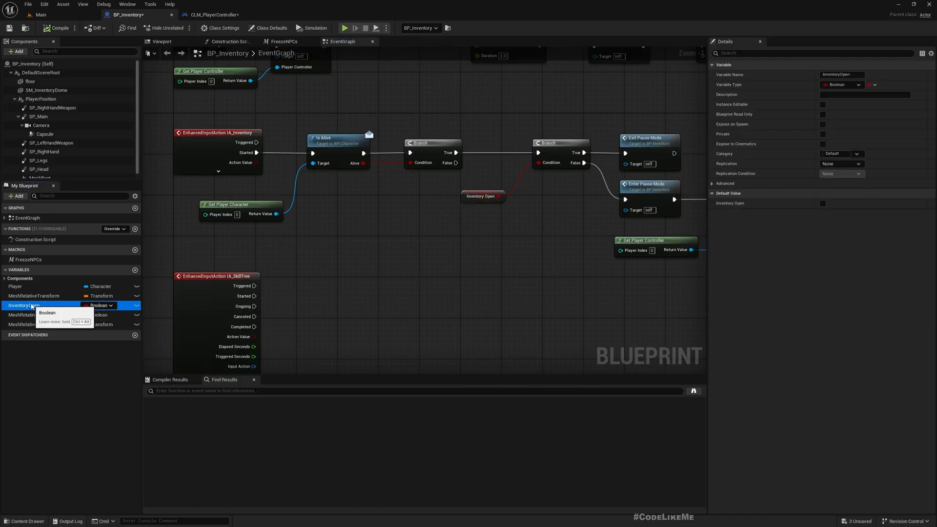
{"action": "type", "text": "InPau"}
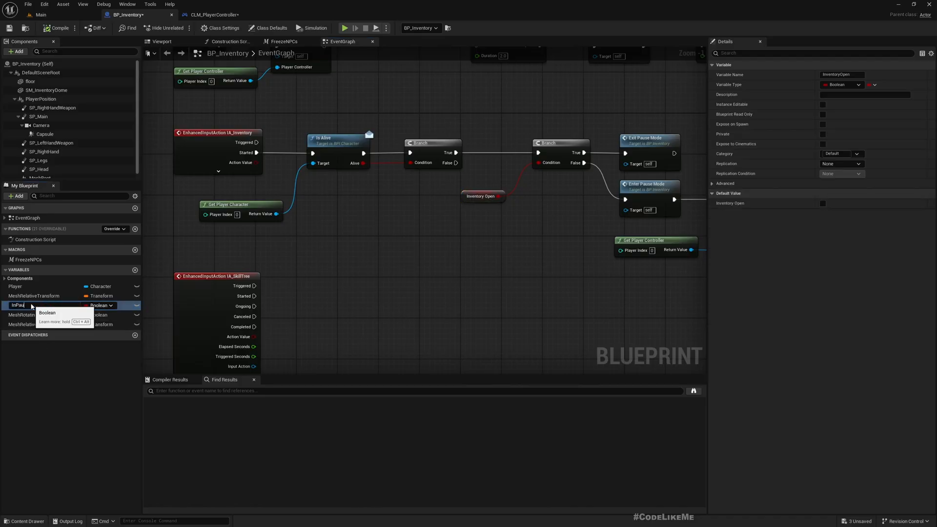
{"action": "type", "text": "InPauseMode"}
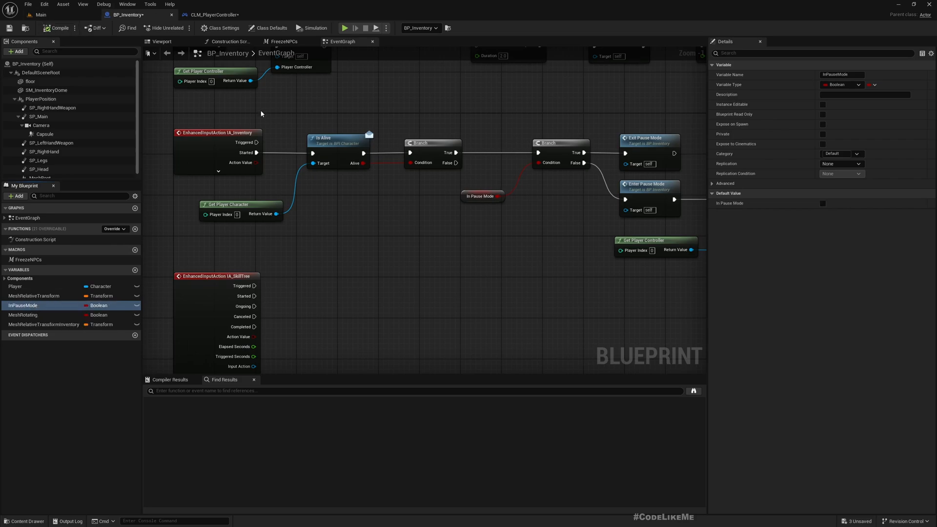
Collapse the pause-mode logic nodes into a TogglePauseMode macro and inspect its Outputs node.
{"action": "left_click_drag", "start_coordinate": [262, 112], "coordinate": [643, 234]}
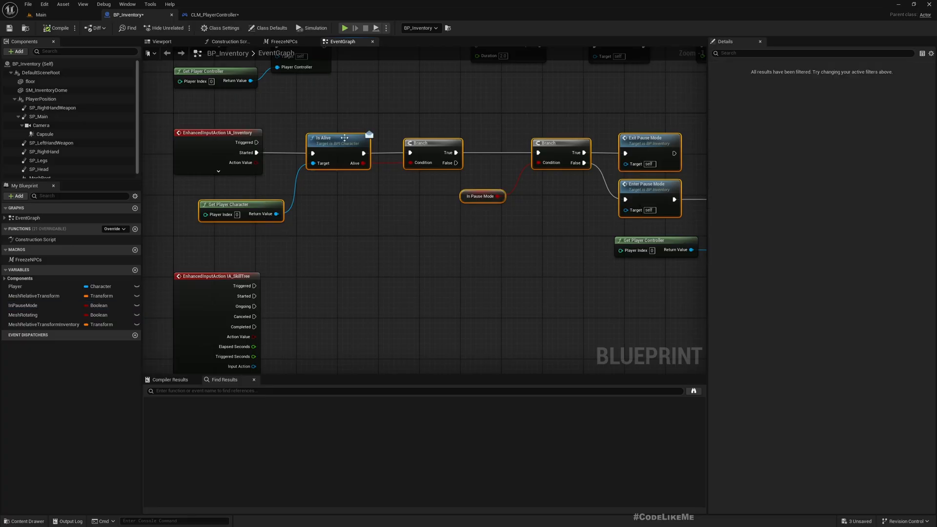
{"action": "right_click", "coordinate": [338, 144]}
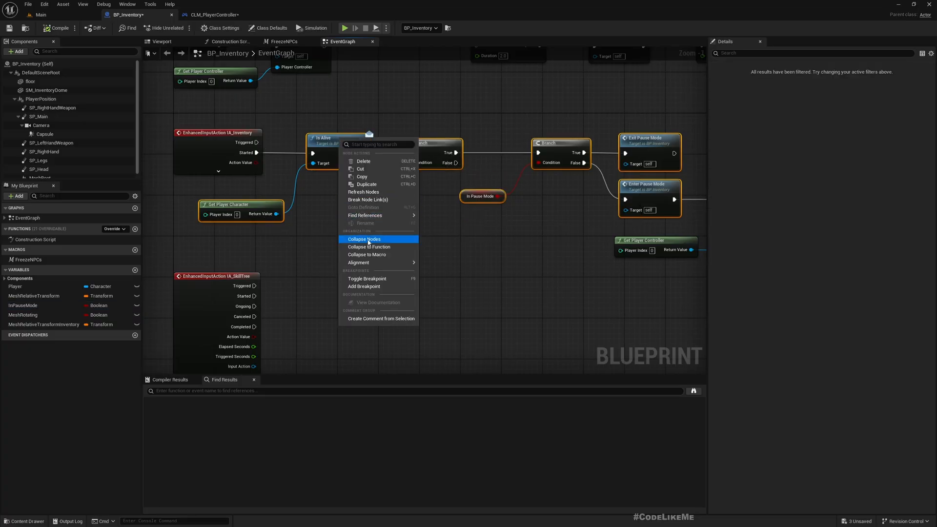
{"action": "left_click", "coordinate": [367, 247]}
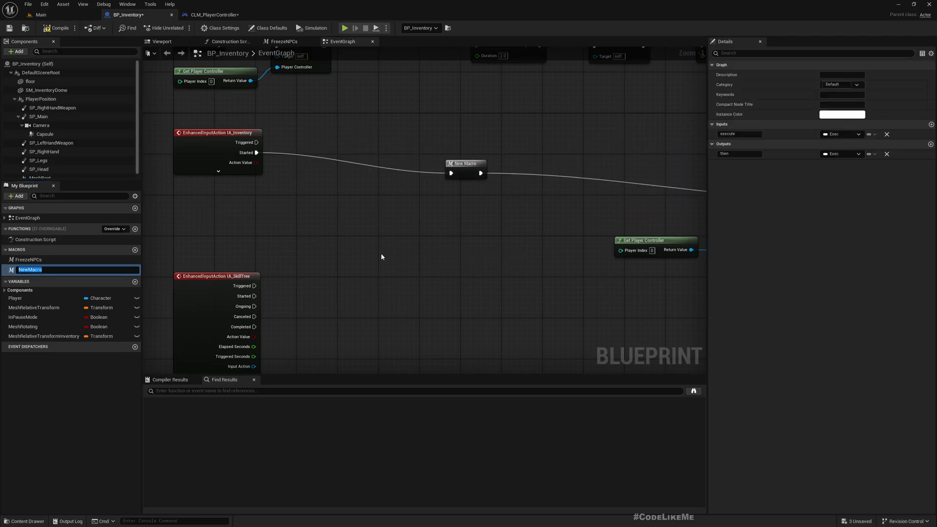
{"action": "type", "text": "TogglePauseMode"}
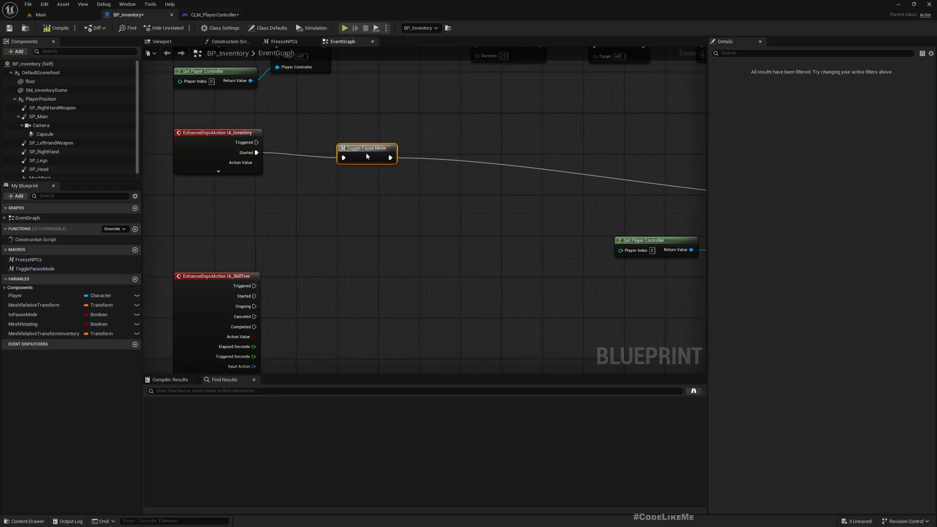
{"action": "scroll", "scroll_direction": "down", "scroll_amount": 3}
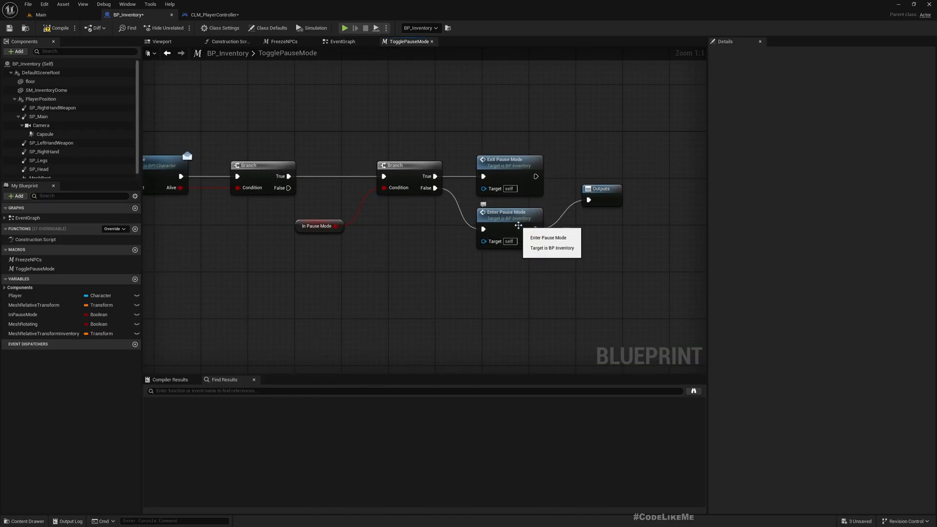
{"action": "left_click", "coordinate": [603, 218]}
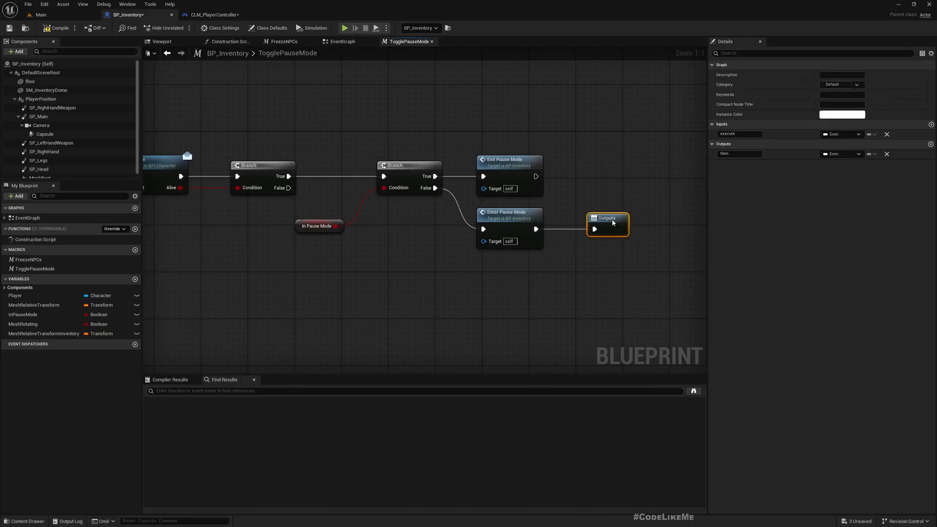
{"action": "mouse_move", "coordinate": [363, 116]}
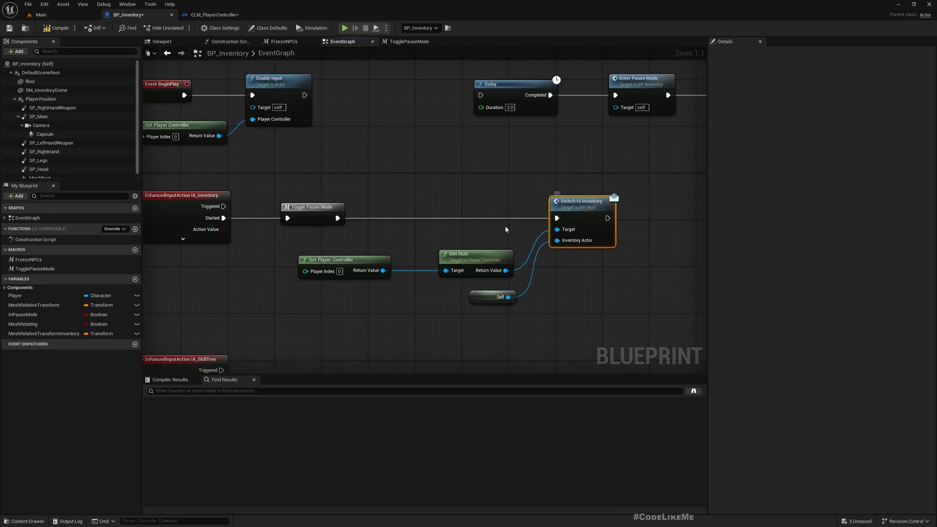
{"action": "mouse_move", "coordinate": [581, 214]}
{"action": "type", "text": "switchtosk"}
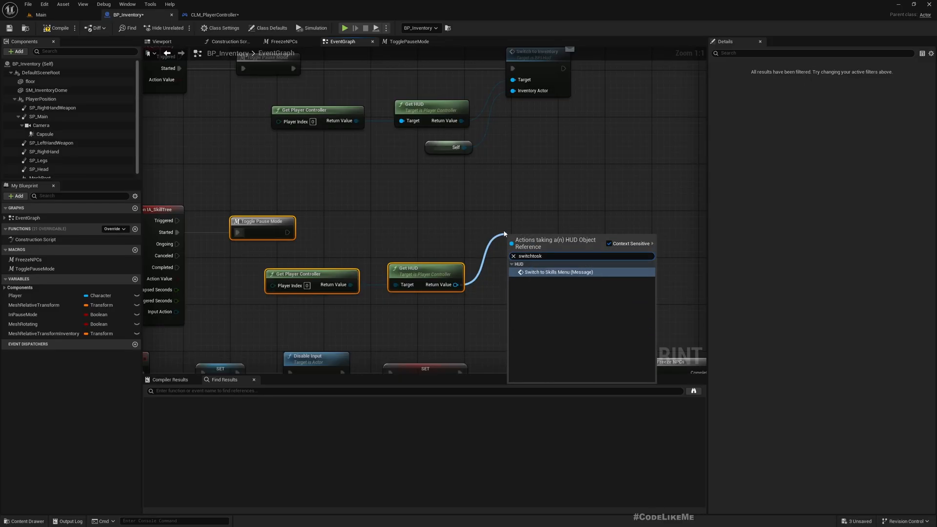
Add a Switch to Skills Menu call from the HUD Return Value under IA_SkillTree.
{"action": "left_click", "coordinate": [558, 272]}
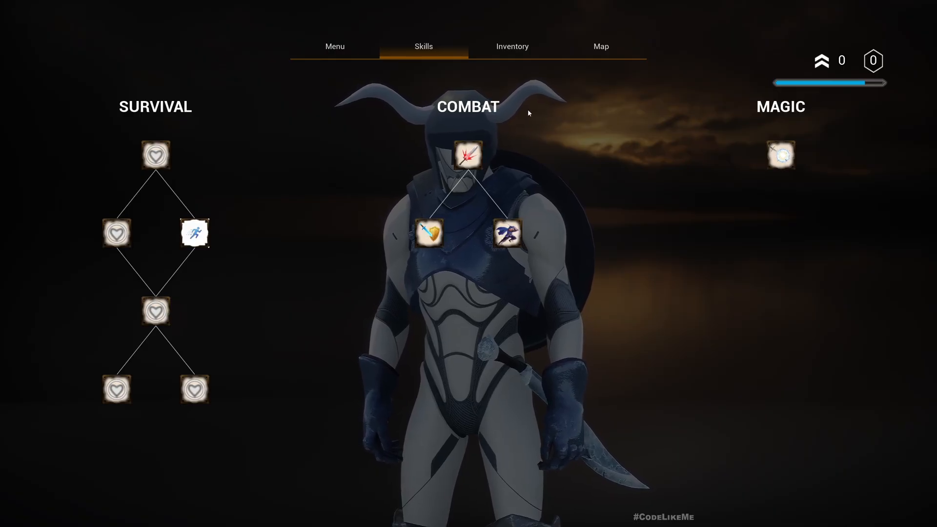
Move the pause menu from Skills to the Inventory page, then return to gameplay and end the test.
{"action": "left_click", "coordinate": [511, 46]}
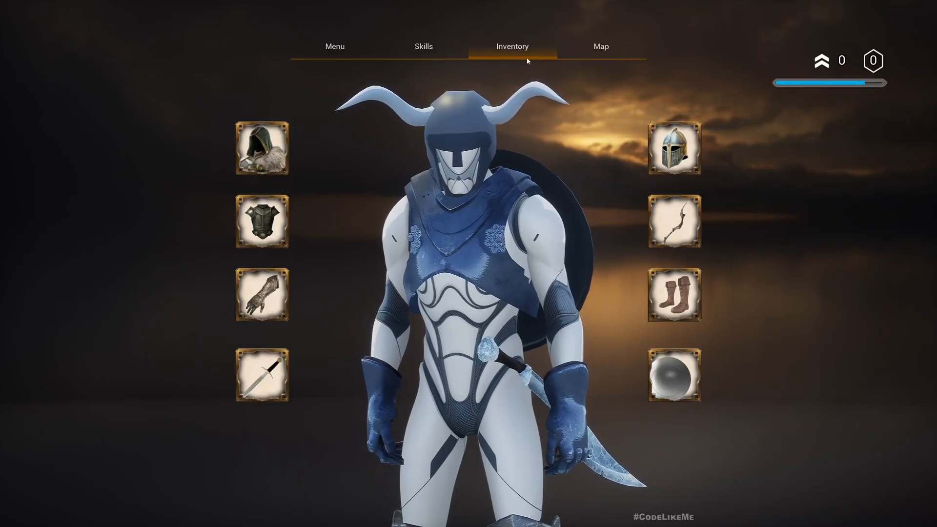
{"action": "left_click", "coordinate": [262, 375]}
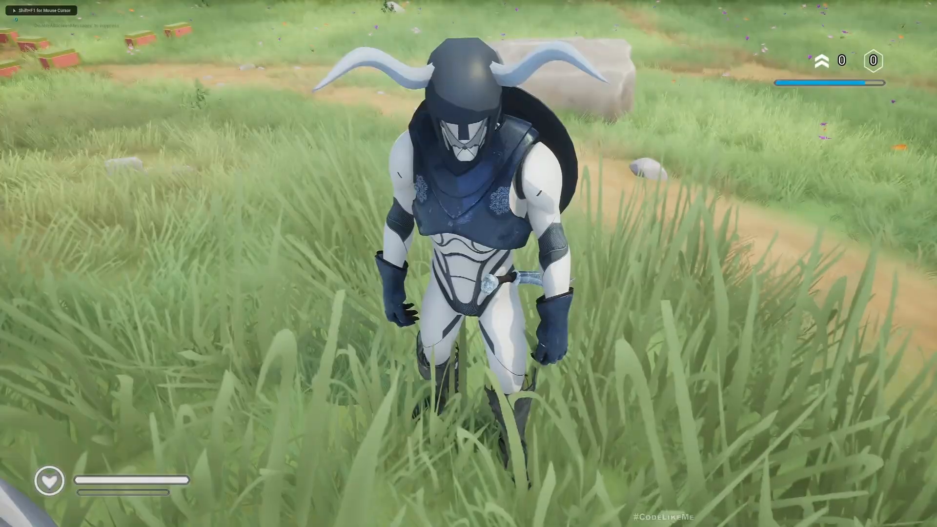
{"action": "key", "text": "w"}
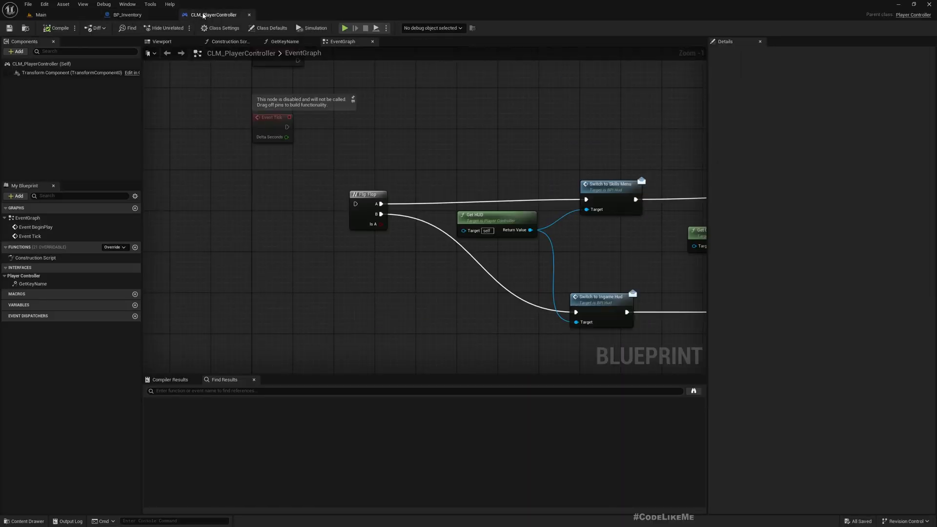
Scroll through CLM_PlayerController's Event Graph to review it.
{"action": "scroll", "scroll_direction": "down", "scroll_amount": 3}
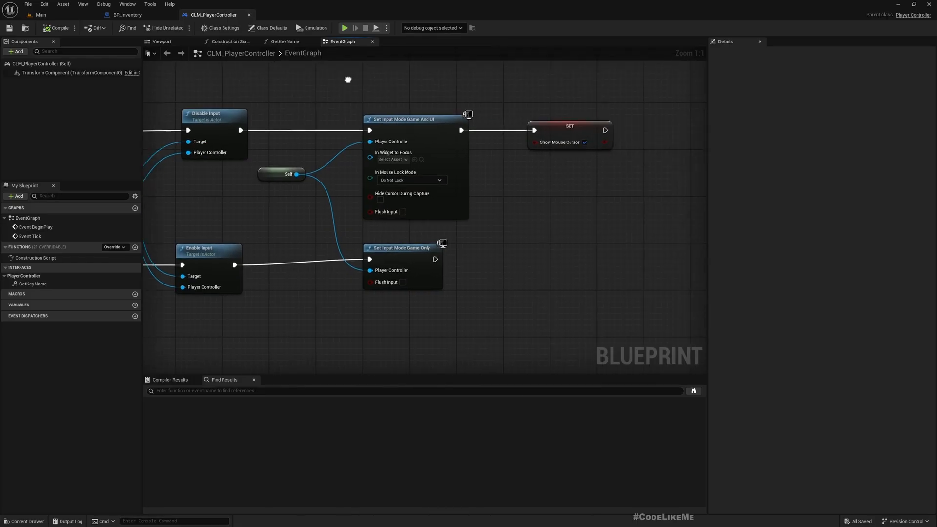
{"action": "scroll", "scroll_direction": "down", "scroll_amount": 3}
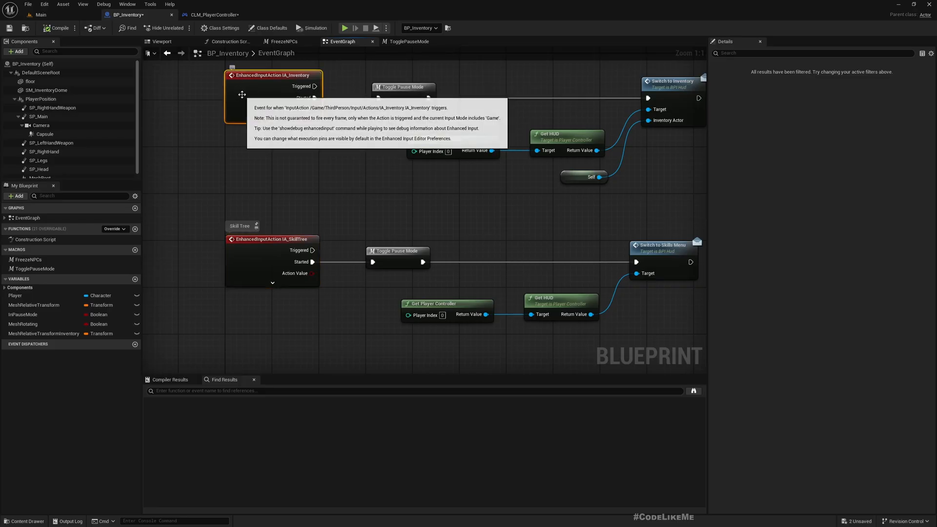
{"action": "mouse_move", "coordinate": [292, 144]}
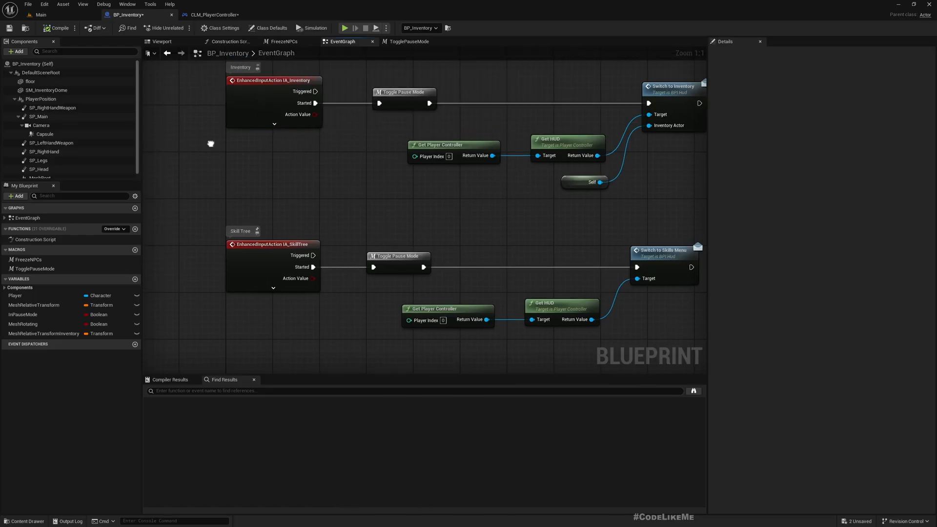
Zoom out of the graph and open BP_Inventory from the Main level Outliner.
{"action": "scroll", "scroll_direction": "down", "scroll_amount": 3}
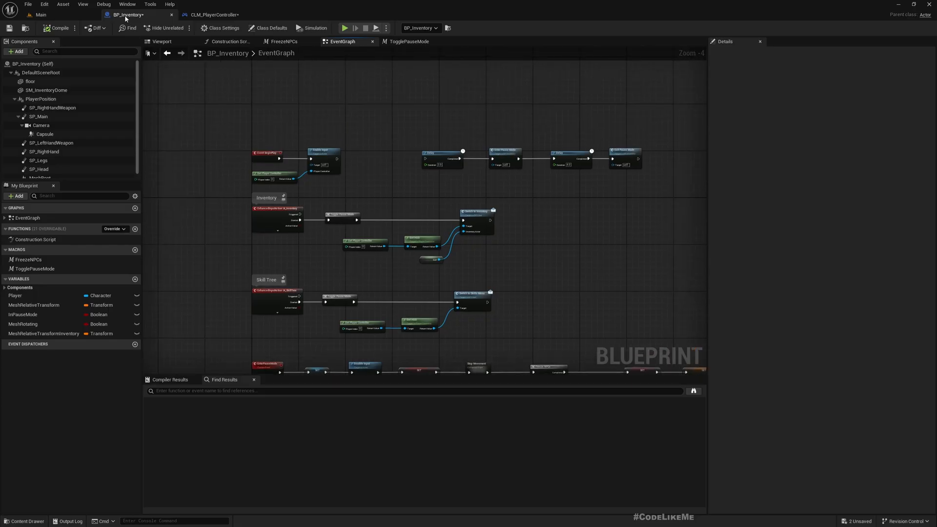
{"action": "mouse_move", "coordinate": [127, 15]}
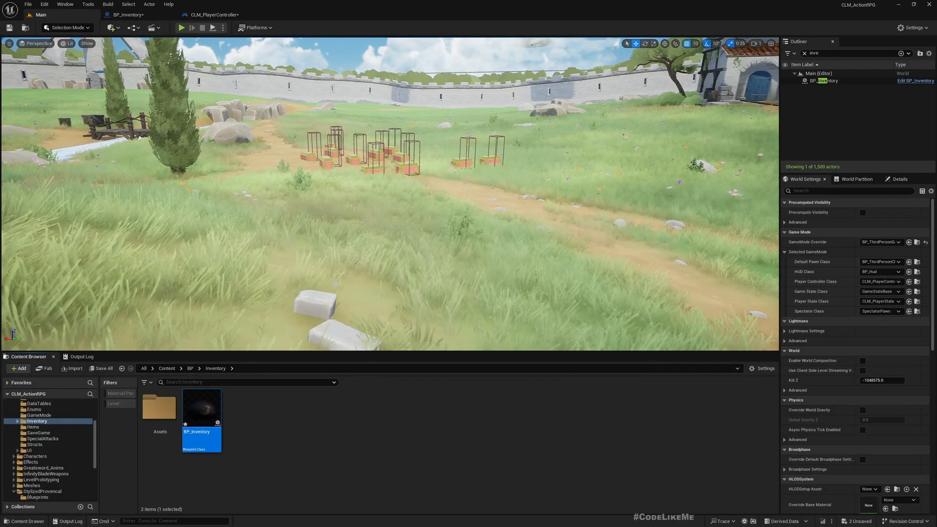
{"action": "double_click", "coordinate": [200, 432]}
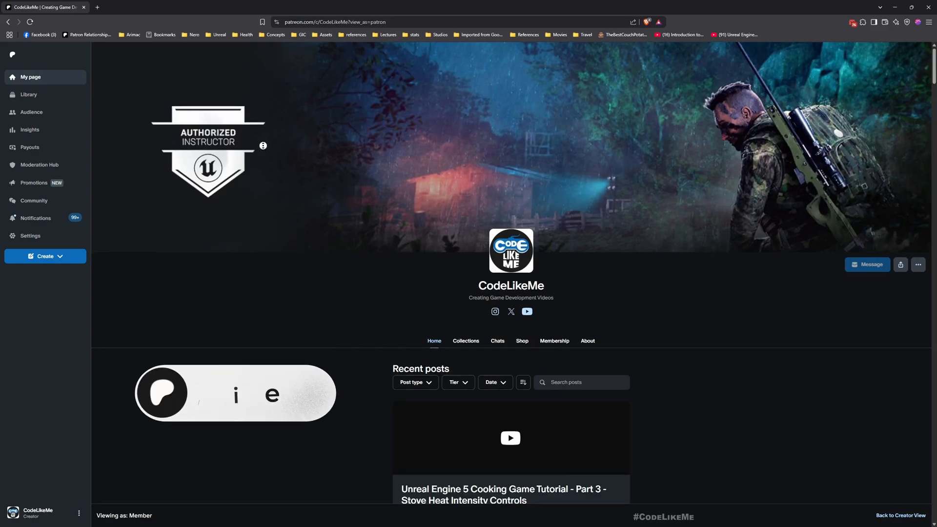
Scroll the Patreon creator feed down to the Rappel System part 5 post.
{"action": "scroll", "scroll_direction": "down", "scroll_amount": 3}
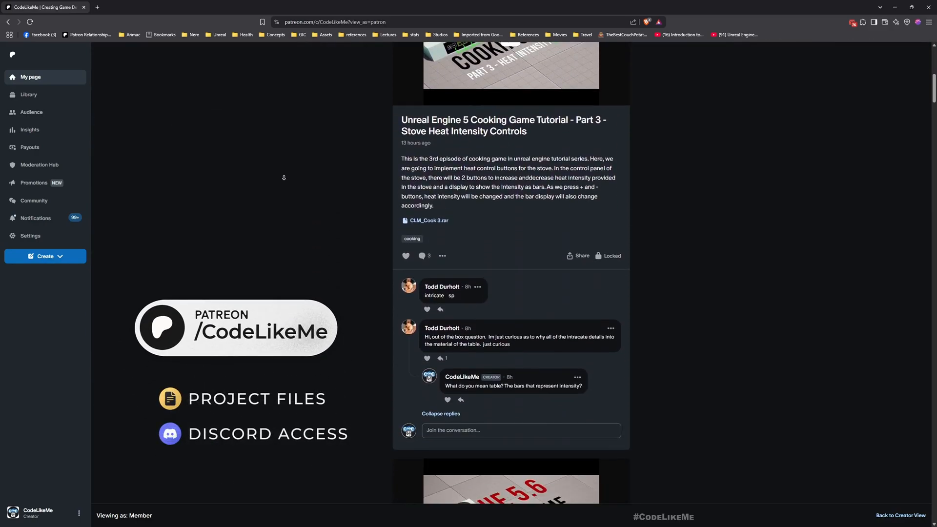
{"action": "scroll", "scroll_direction": "down", "scroll_amount": 3}
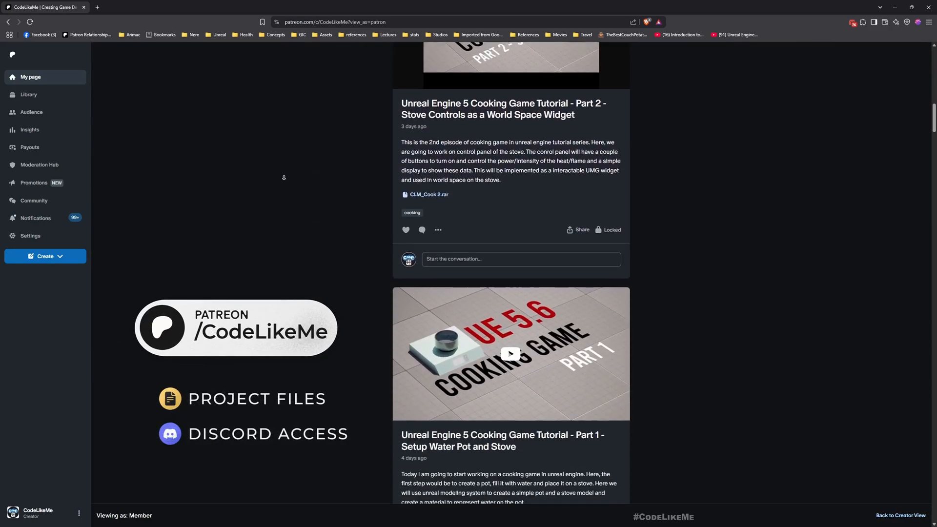
{"action": "scroll", "scroll_direction": "down", "scroll_amount": 3}
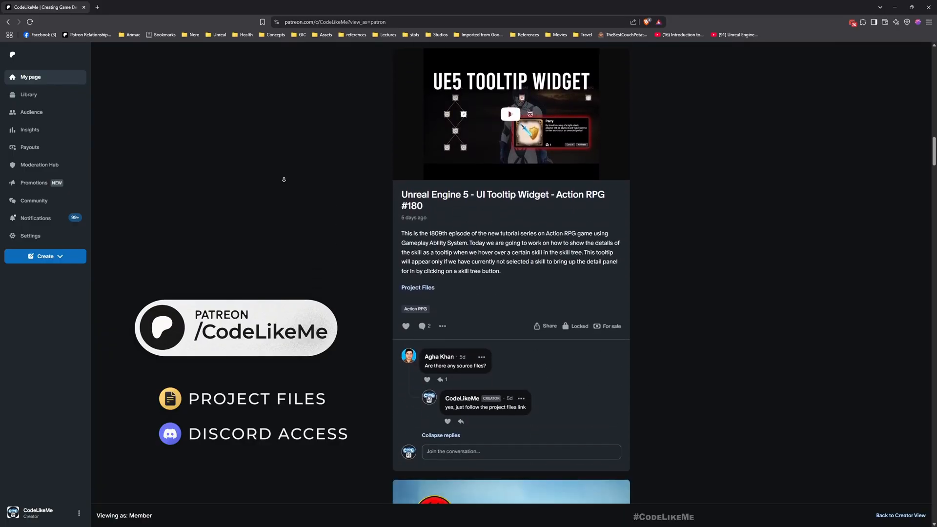
{"action": "scroll", "scroll_direction": "down", "scroll_amount": 3}
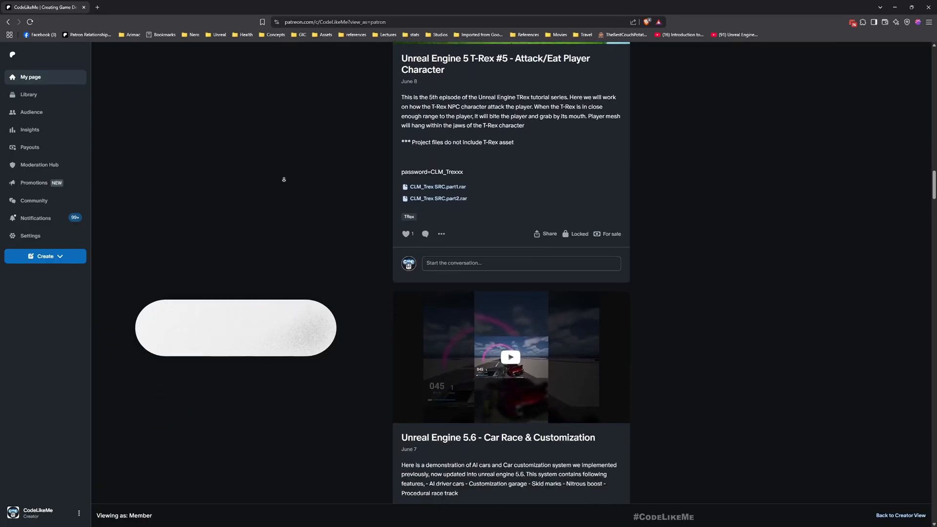
{"action": "scroll", "scroll_direction": "down", "scroll_amount": 3}
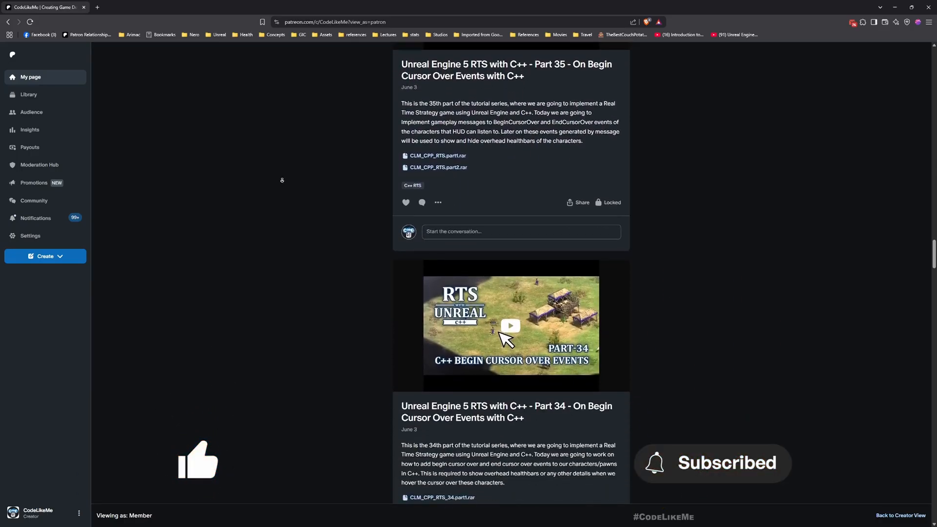
{"action": "scroll", "scroll_direction": "down", "scroll_amount": 3}
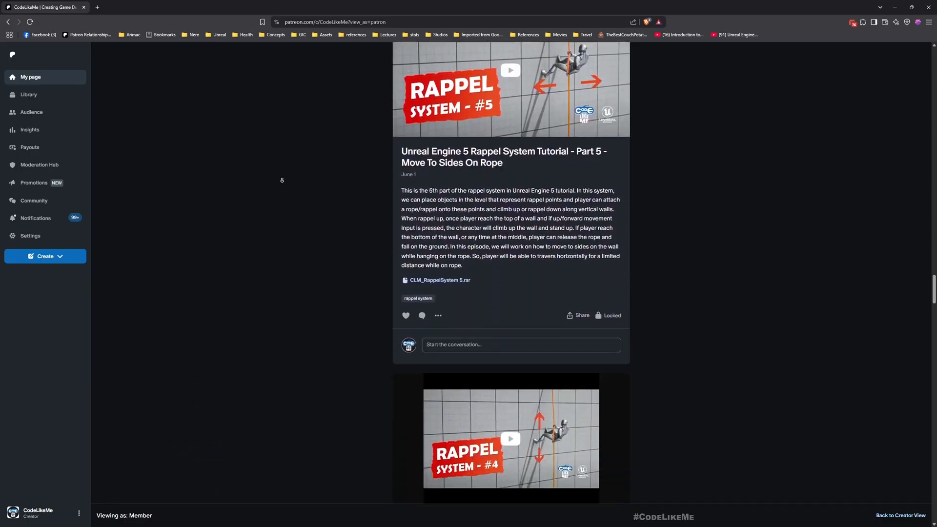